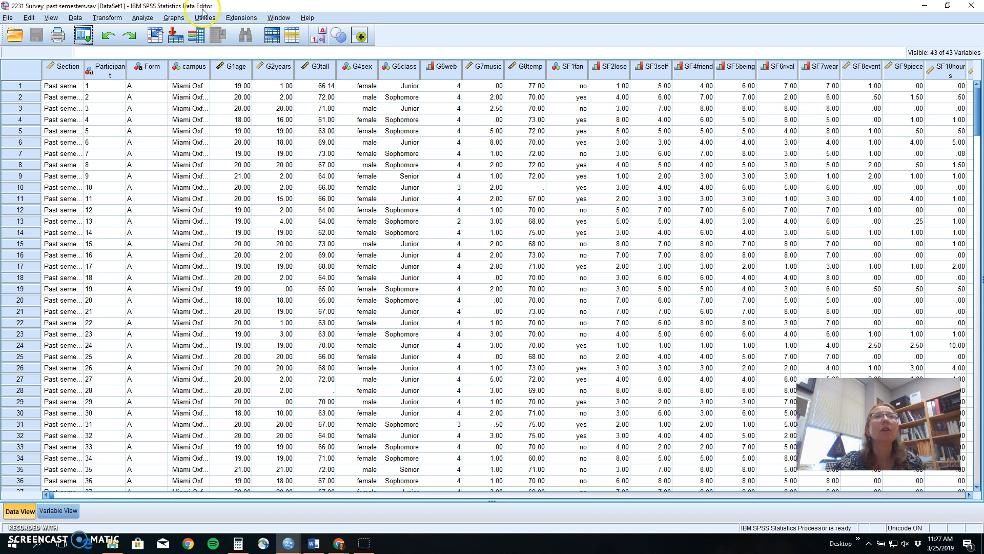
Step: Open the Analyze > Correlate submenu over the past-semesters survey data
click(149, 17)
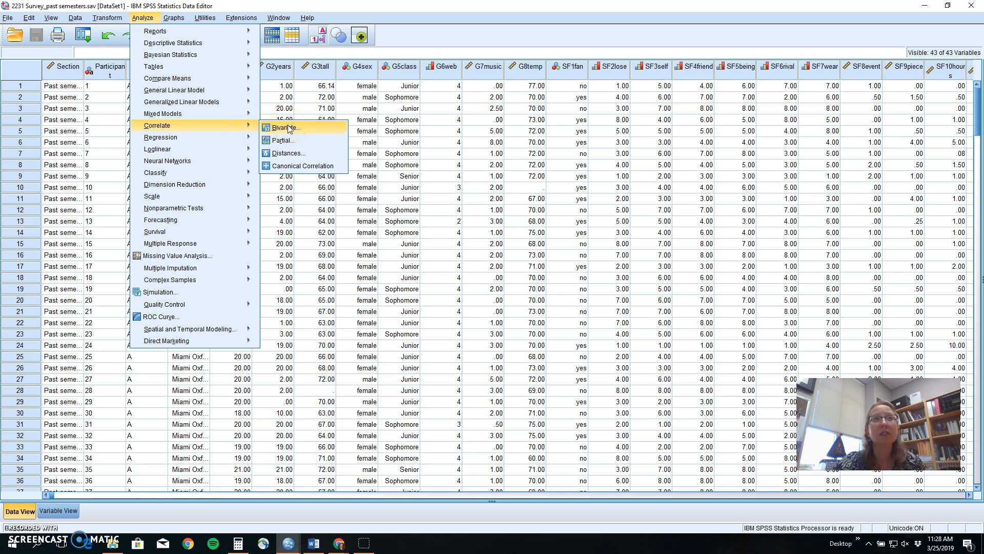
Step: Set up a bivariate correlation of Age [G1age] and height [G3tall] with a one-tailed test
click(283, 127)
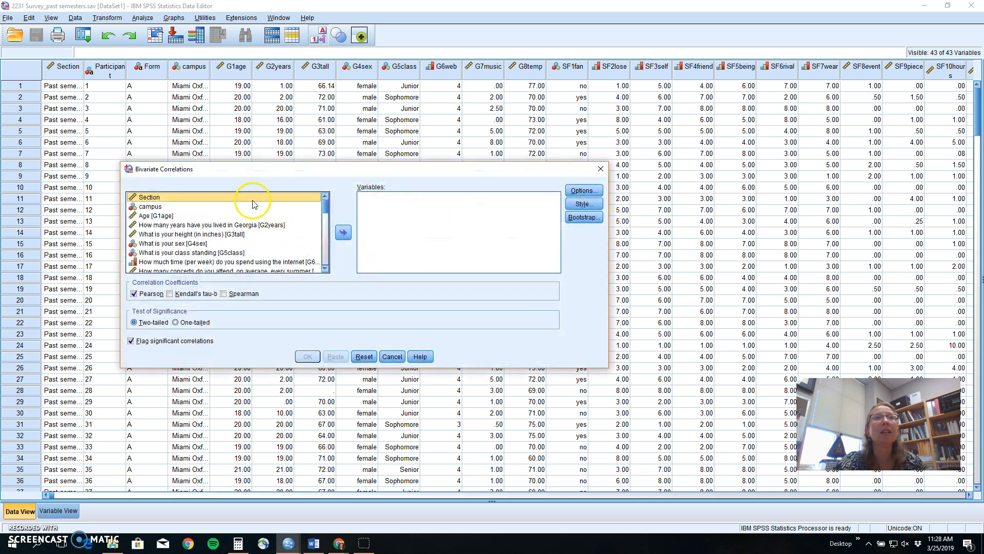
click(156, 216)
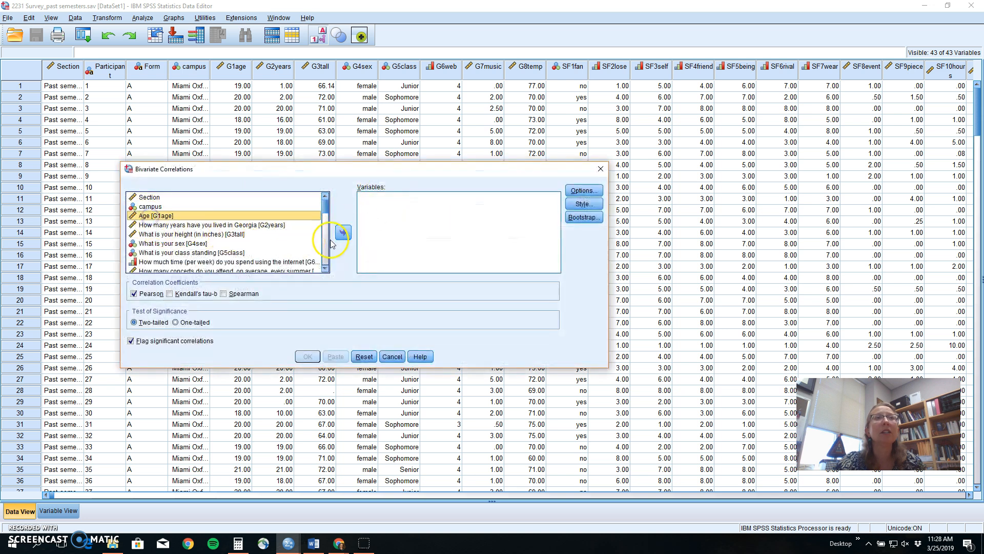
click(343, 232)
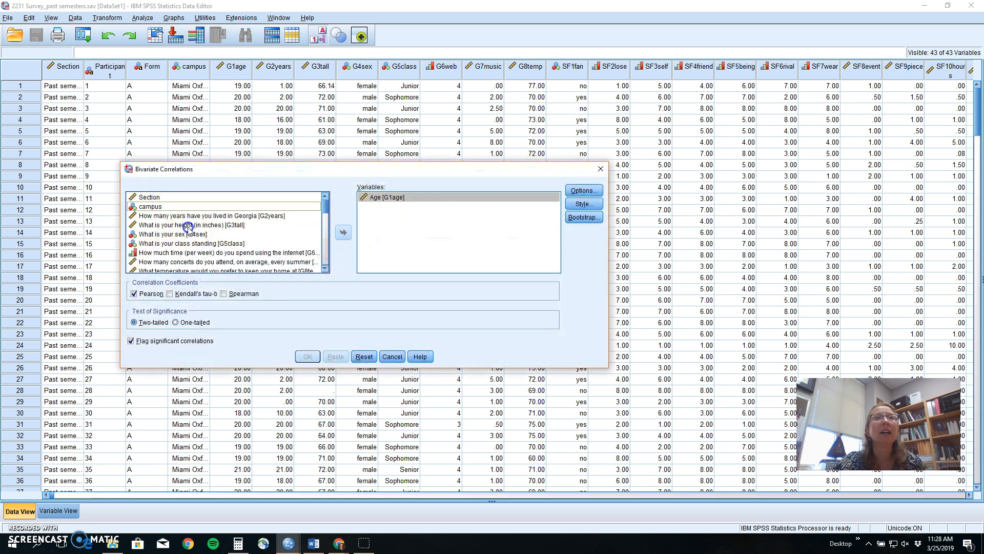
click(342, 232)
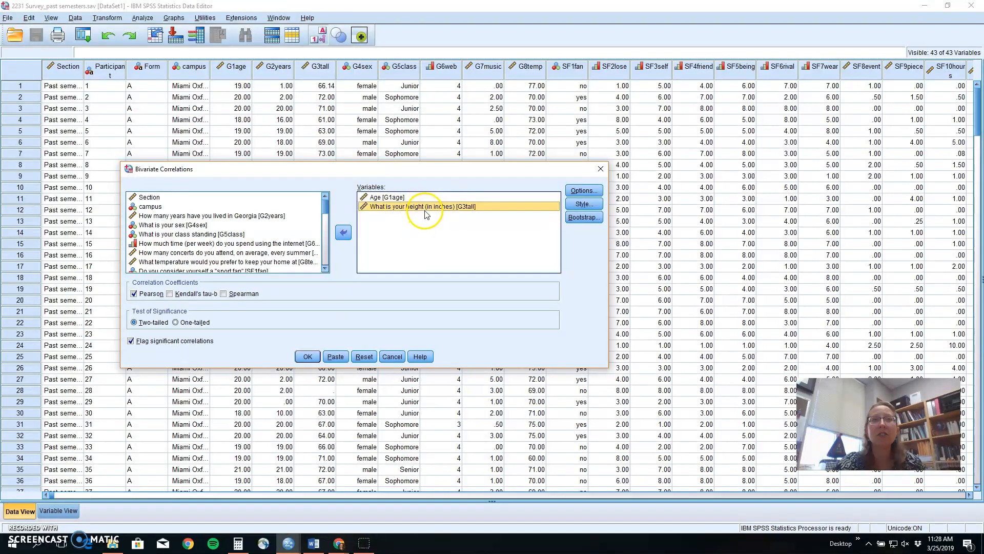
mouse_move(380, 256)
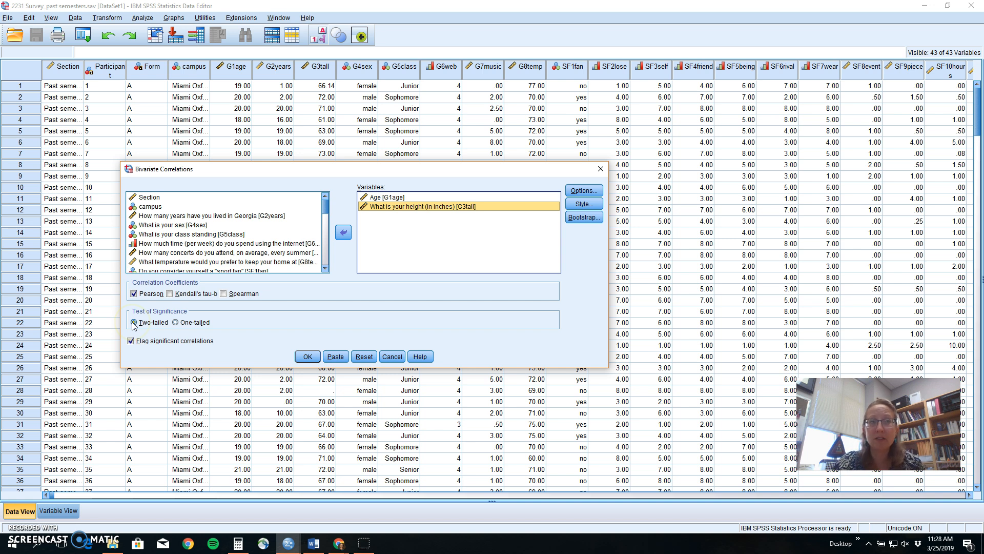
click(175, 321)
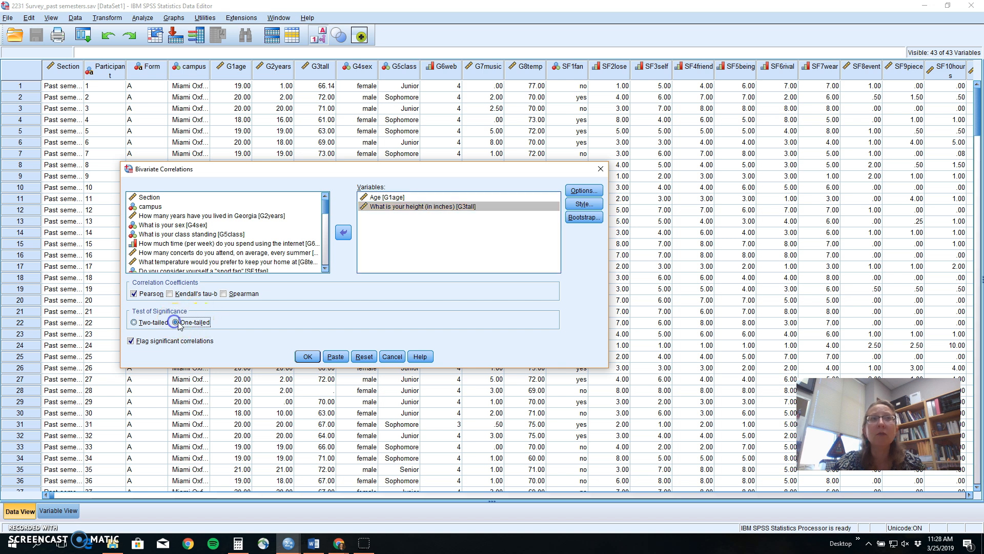
click(180, 322)
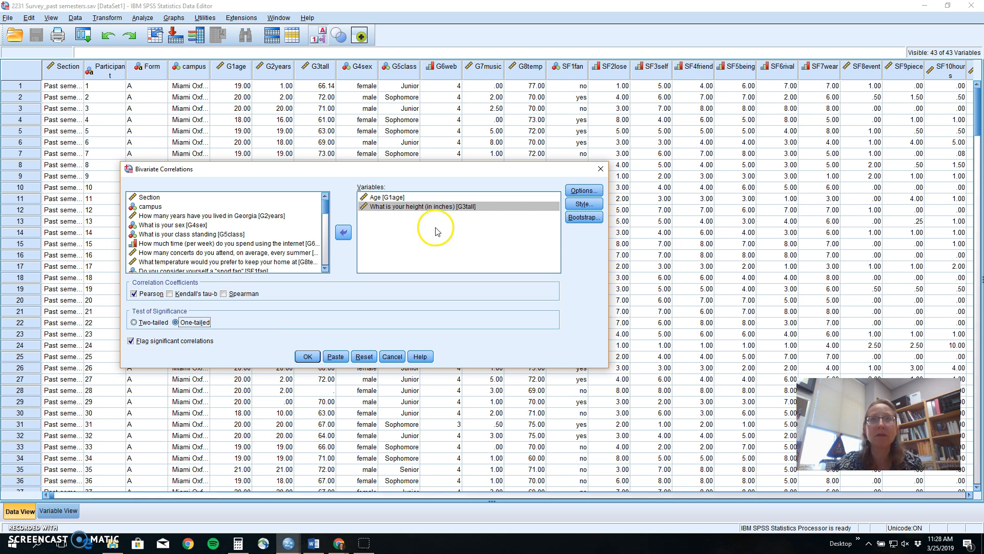
Step: Request means and standard deviations in the correlation Options dialog
click(583, 190)
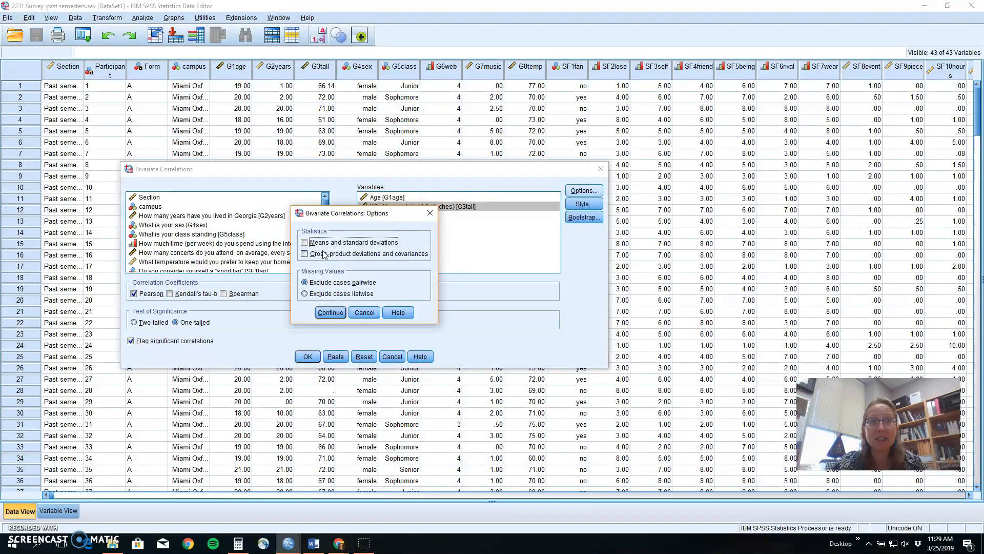
click(305, 242)
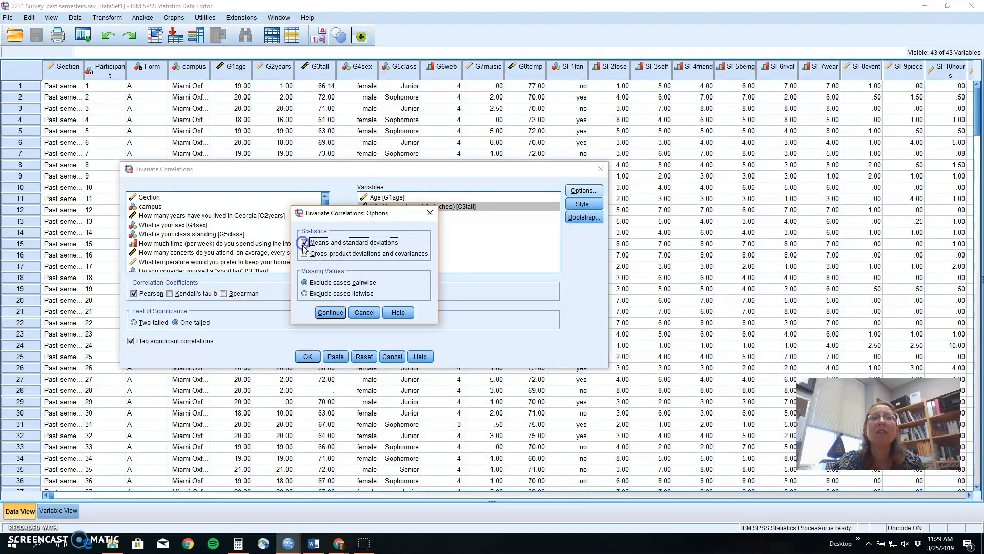
click(305, 243)
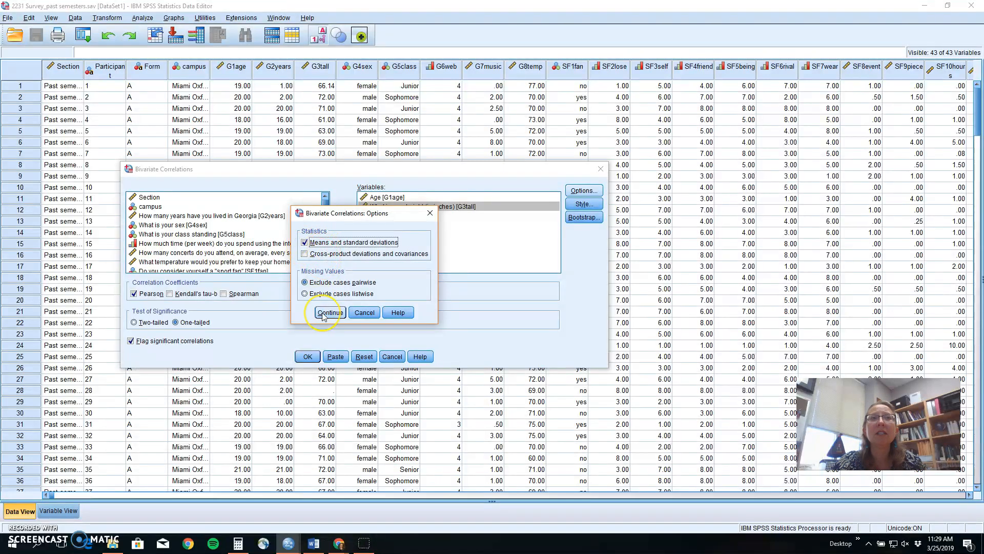
click(329, 312)
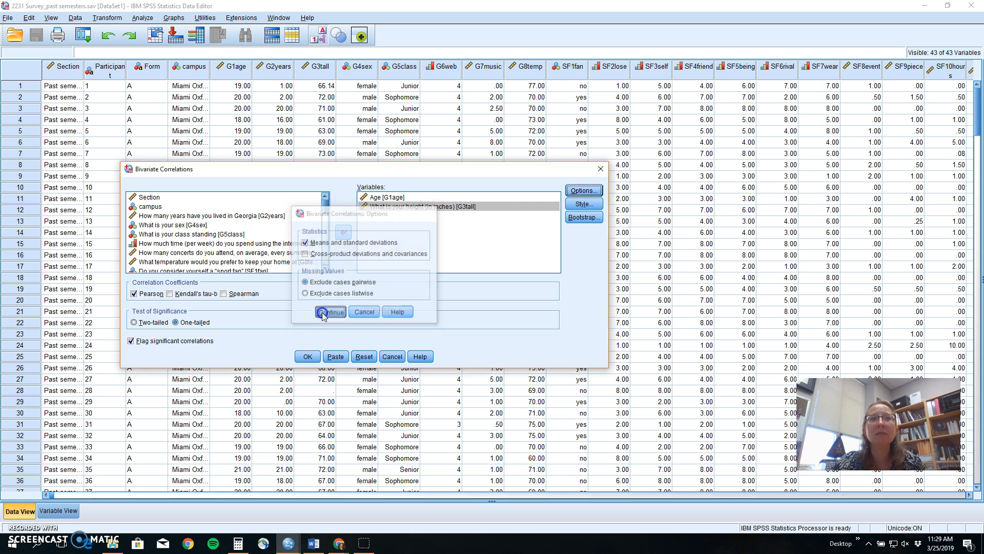
click(330, 311)
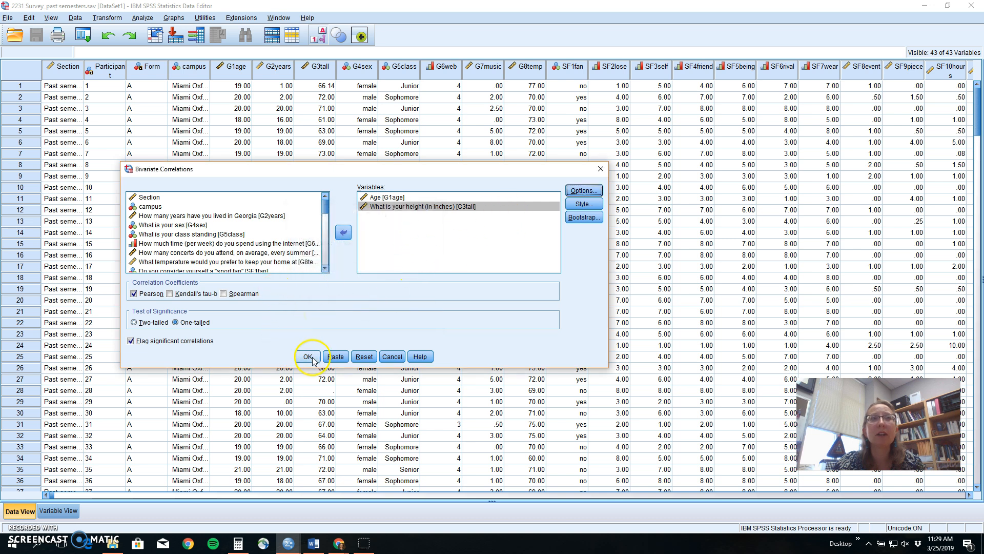
Step: Add Spearman coefficients, switch back to a two-tailed test, and run the correlation
click(223, 293)
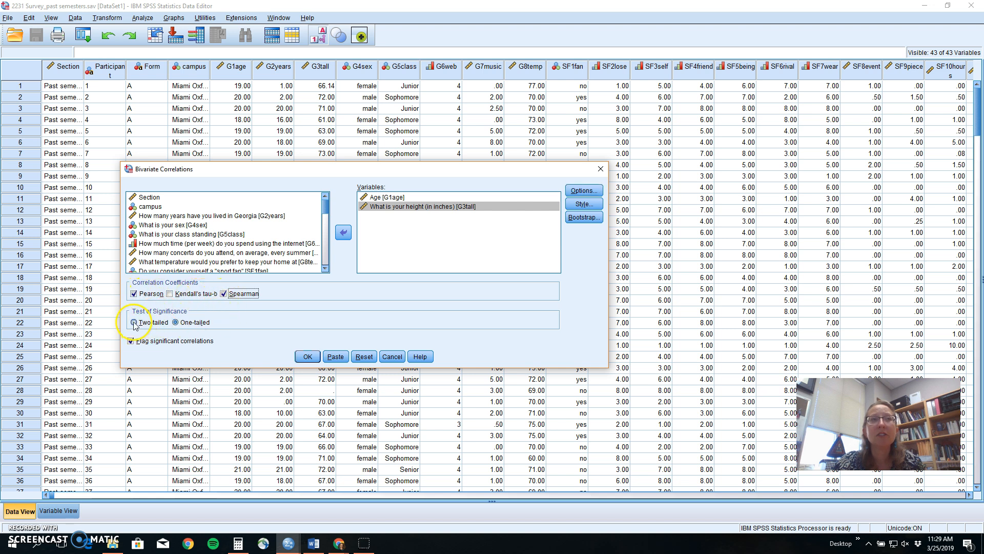
click(134, 323)
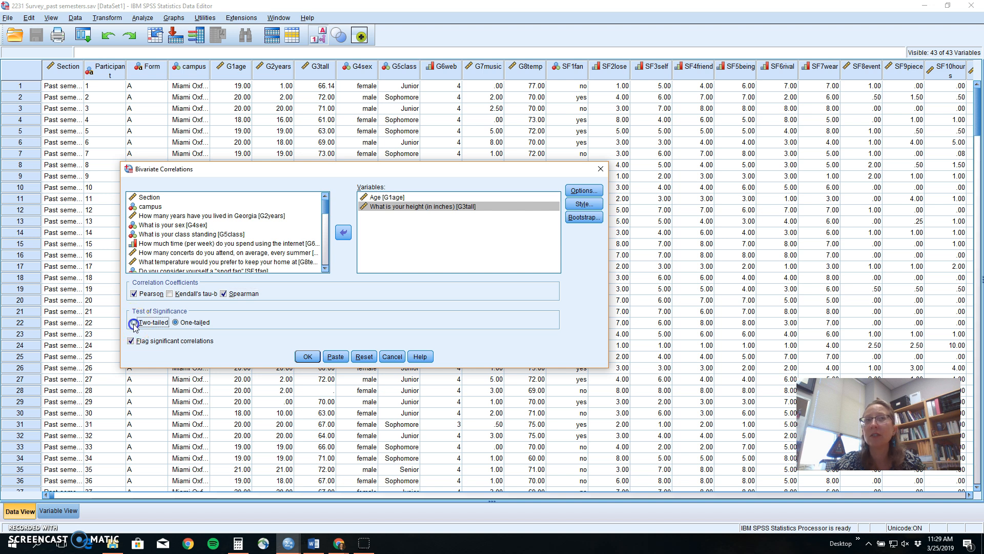
click(132, 322)
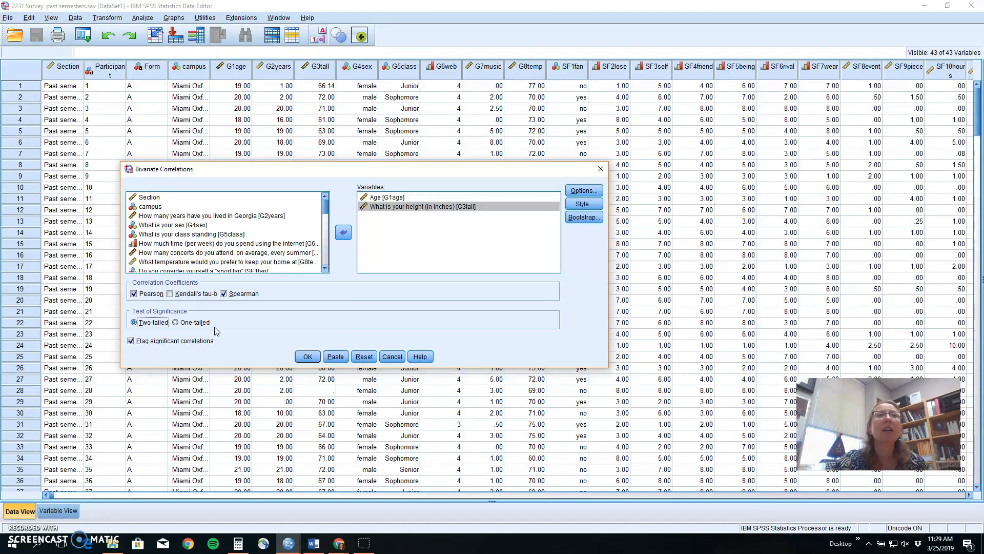
click(307, 356)
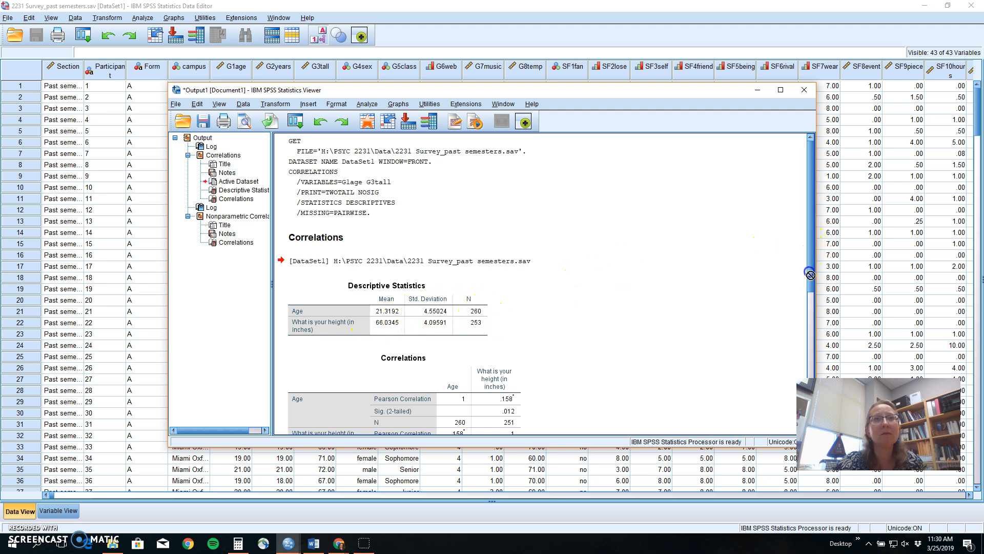
Step: Scroll the output to the Correlations table showing r = .158 with 251 cases
scroll(down, 3)
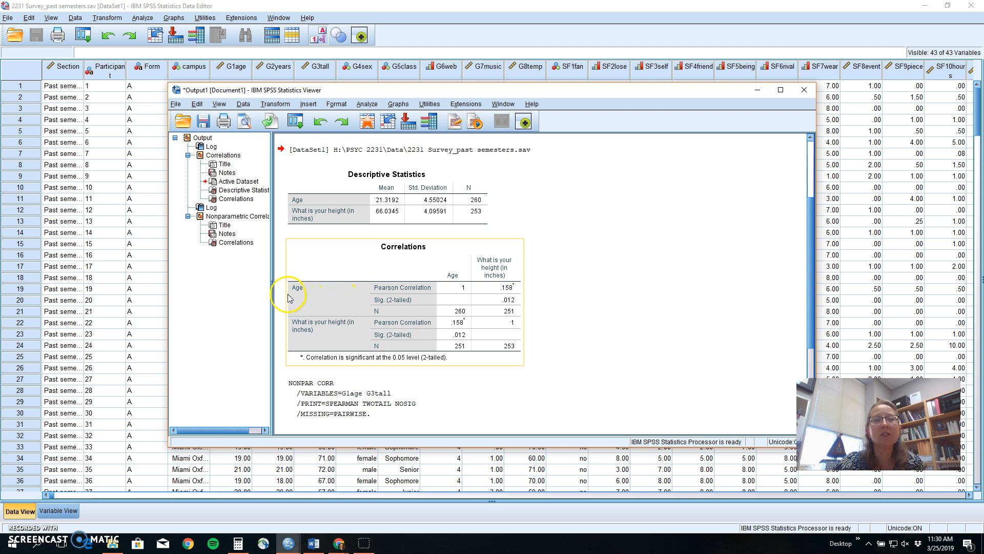
mouse_move(377, 305)
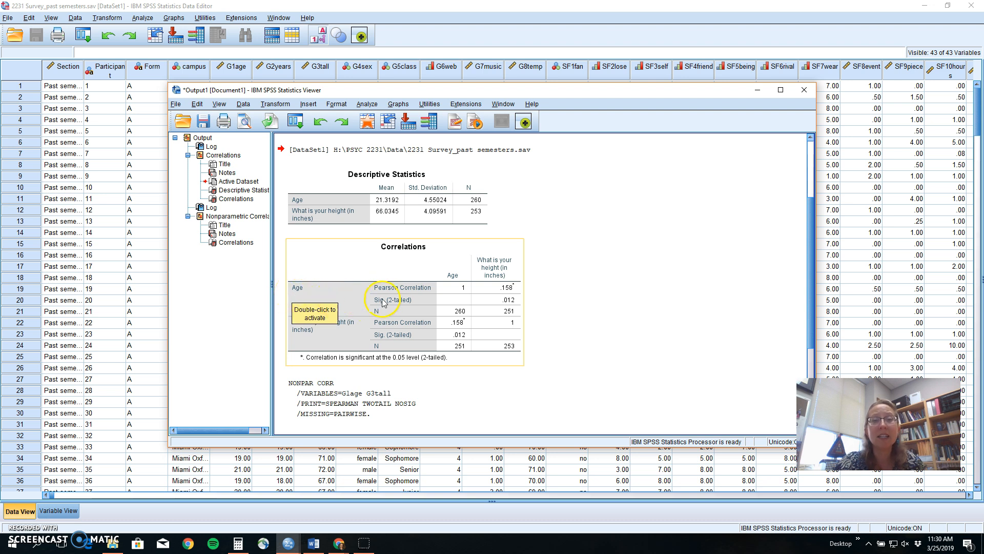
mouse_move(342, 325)
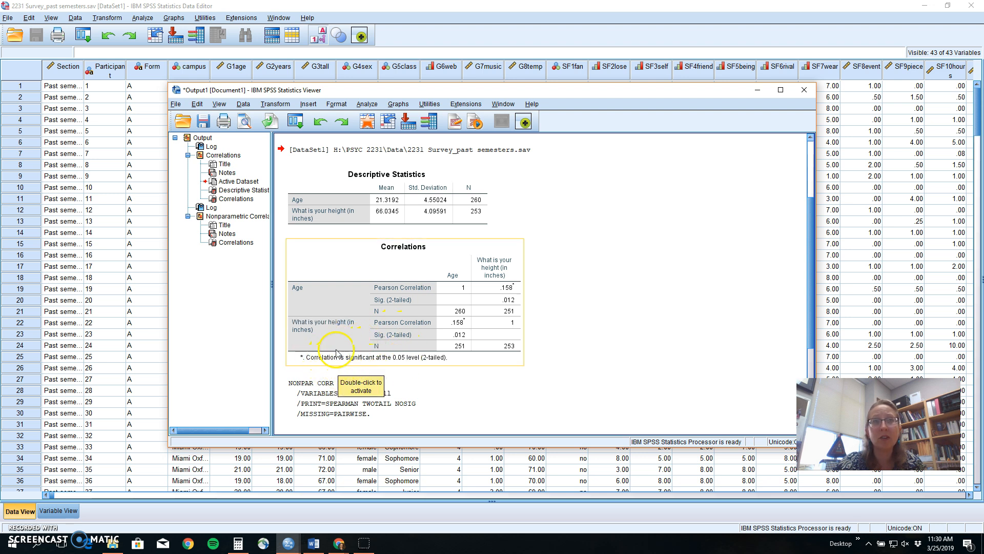
mouse_move(708, 252)
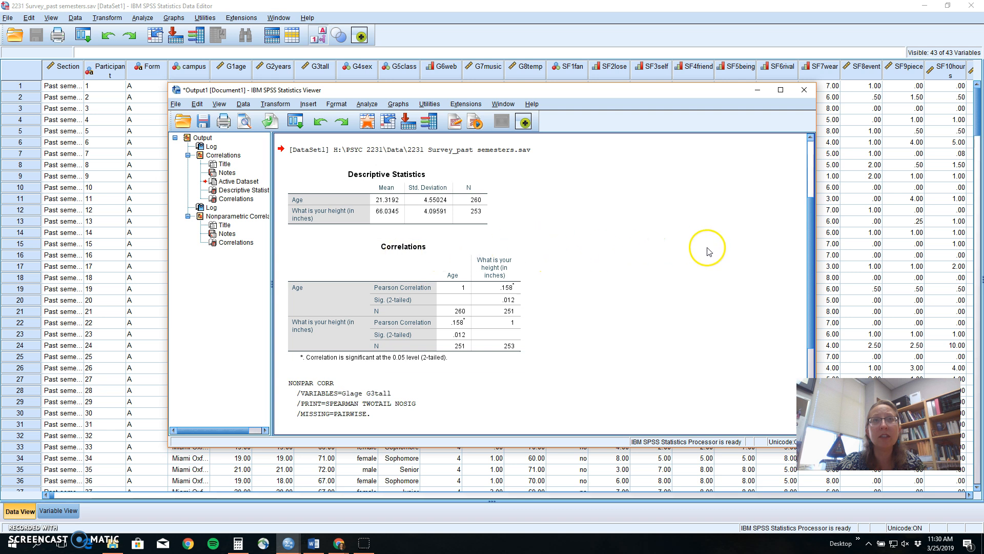
mouse_move(572, 447)
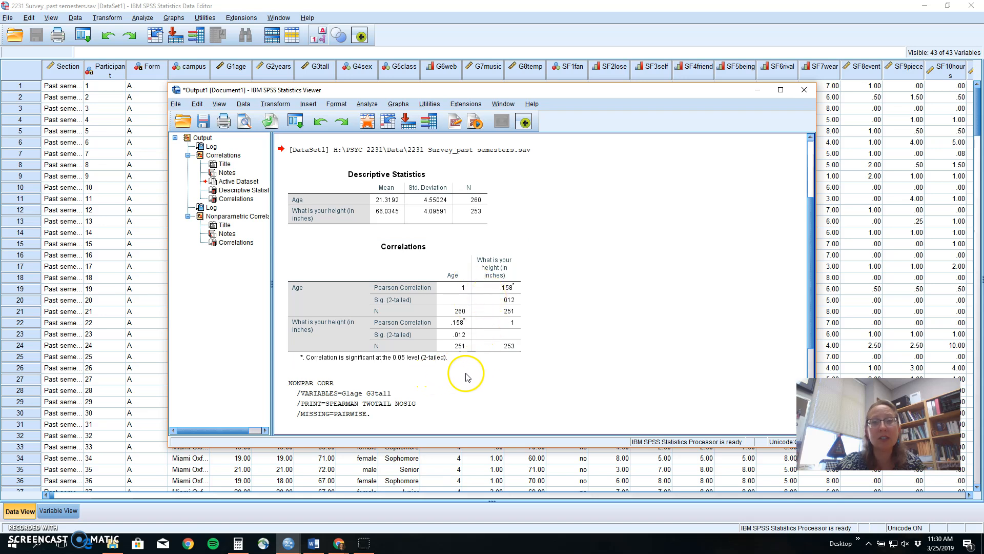
mouse_move(473, 374)
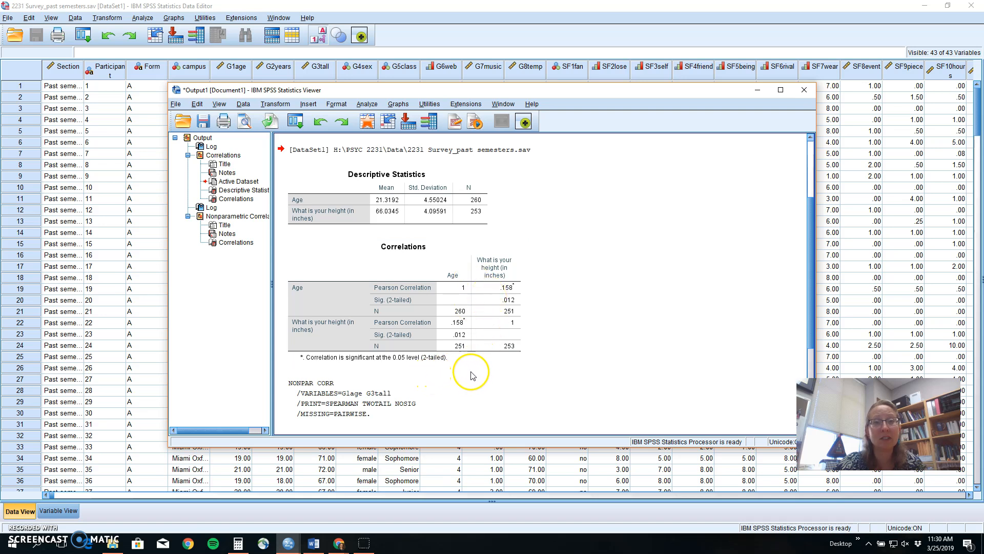
Step: Select the Age–height Pearson Correlations table (r = .158, p = .012)
click(458, 322)
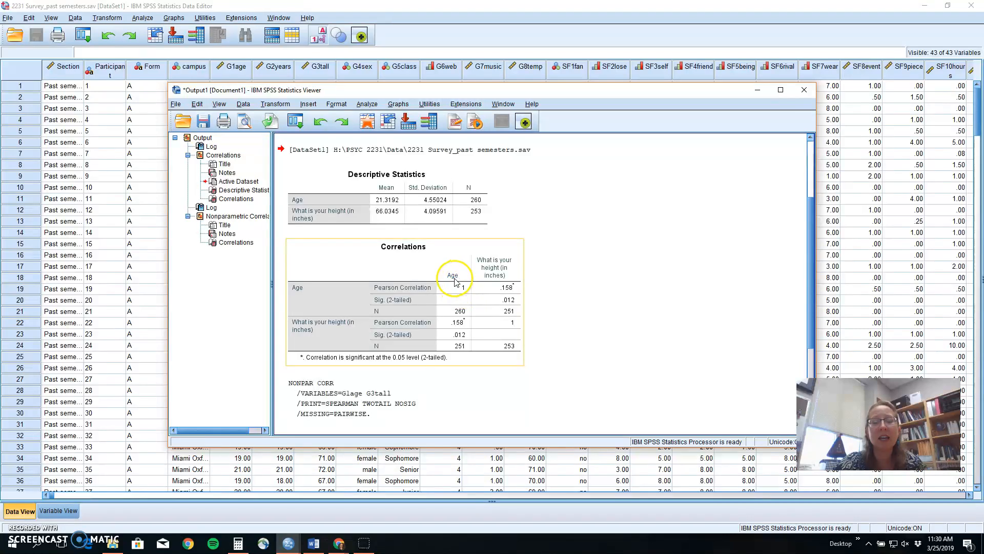
mouse_move(306, 292)
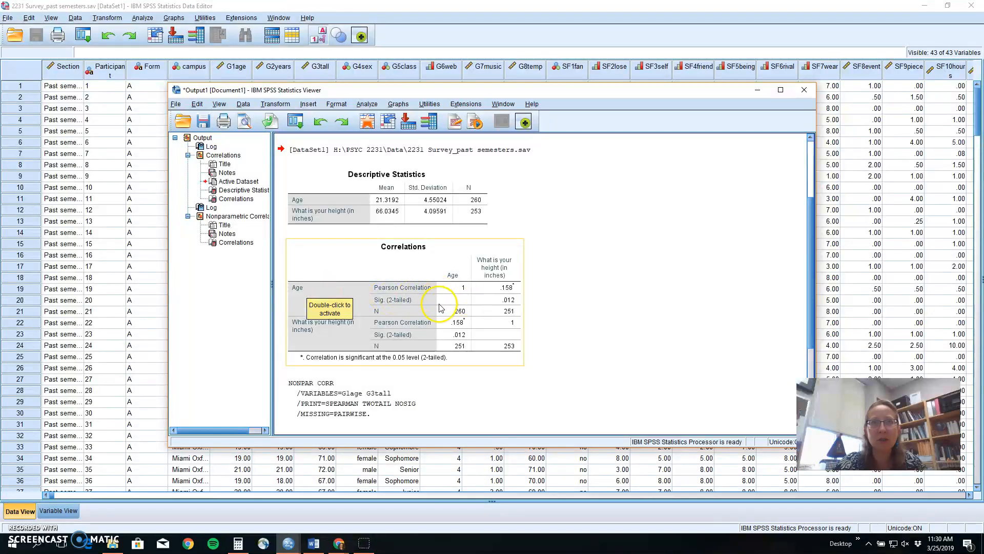
mouse_move(454, 287)
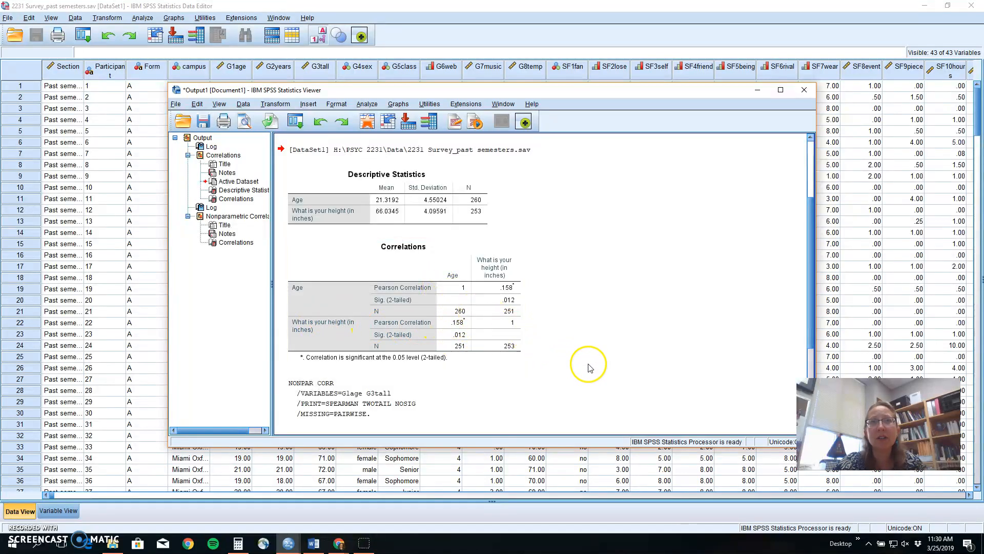
click(457, 306)
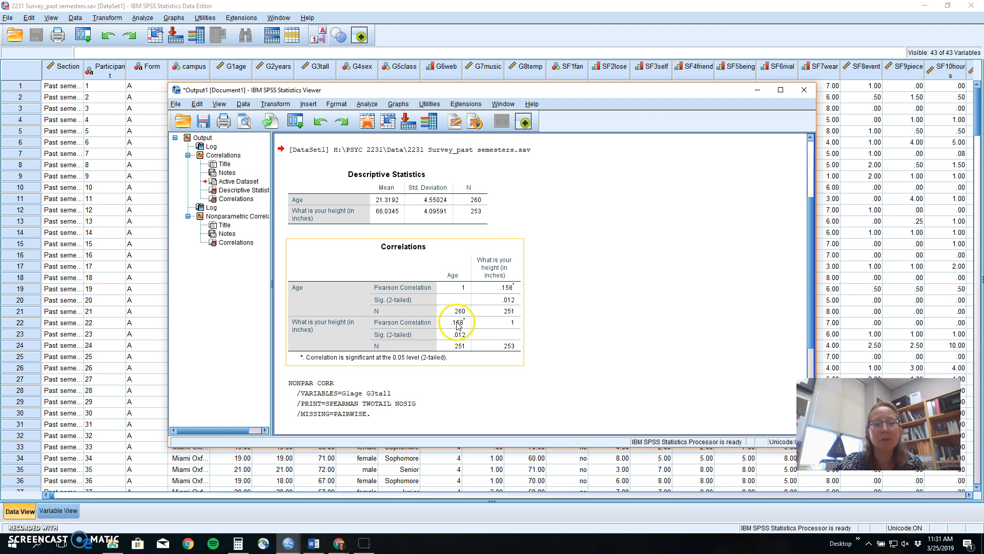
mouse_move(455, 332)
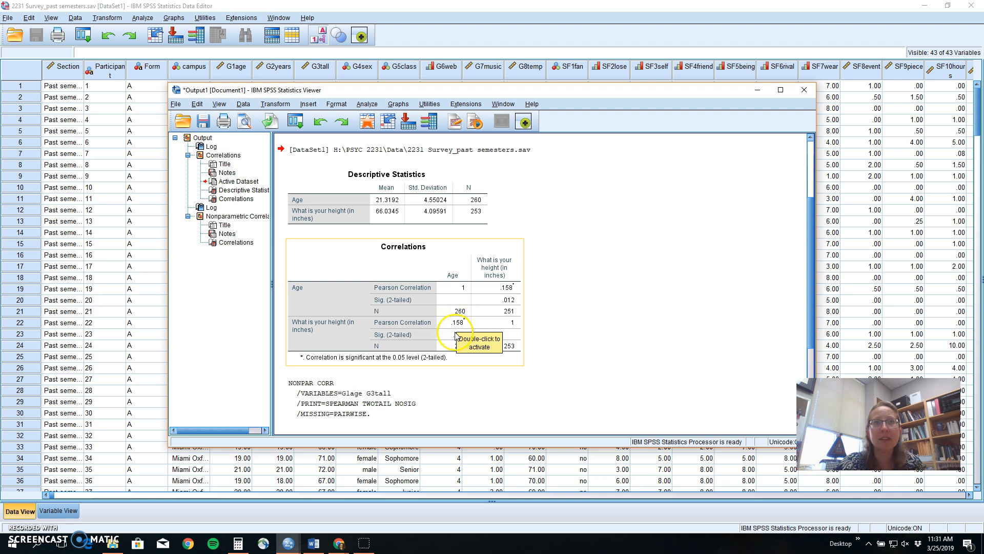
mouse_move(475, 342)
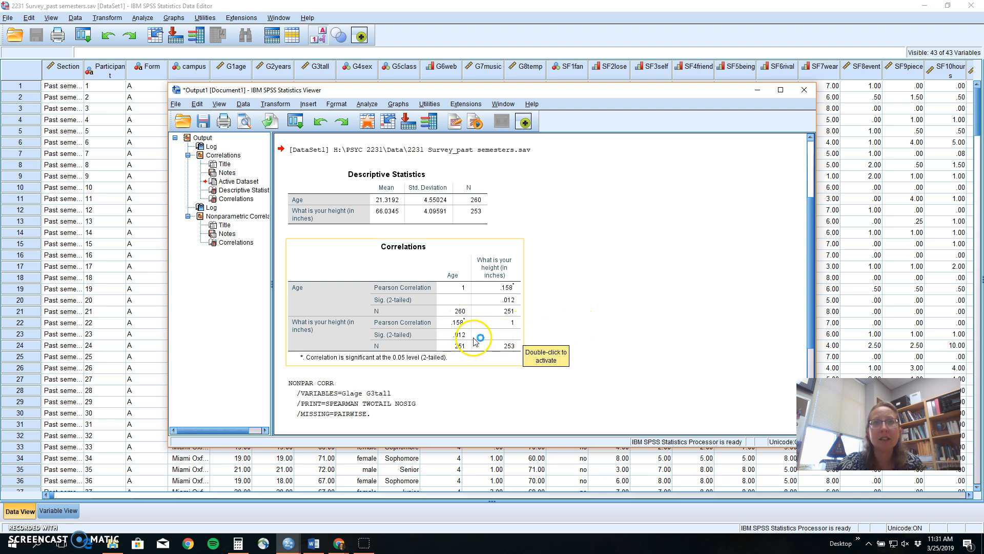
mouse_move(474, 341)
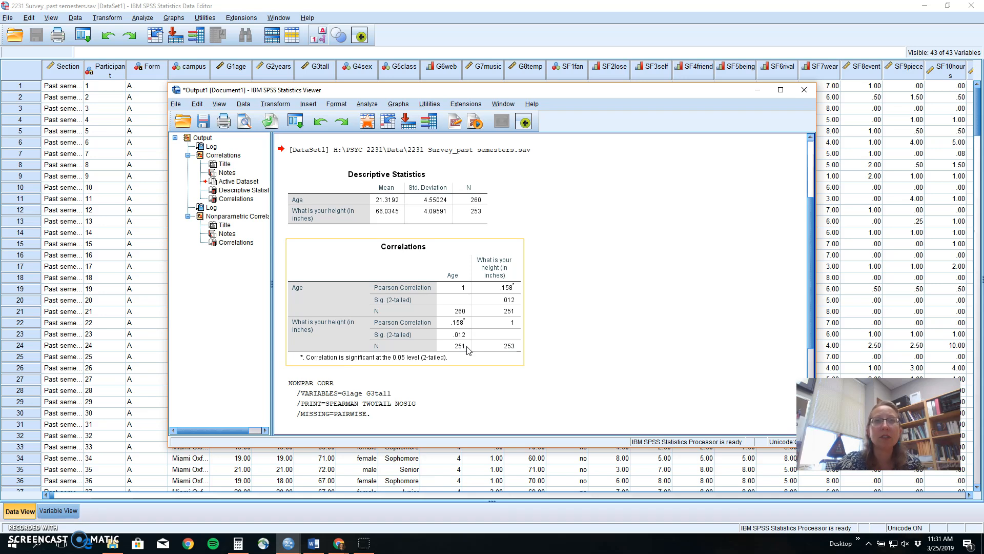
mouse_move(459, 352)
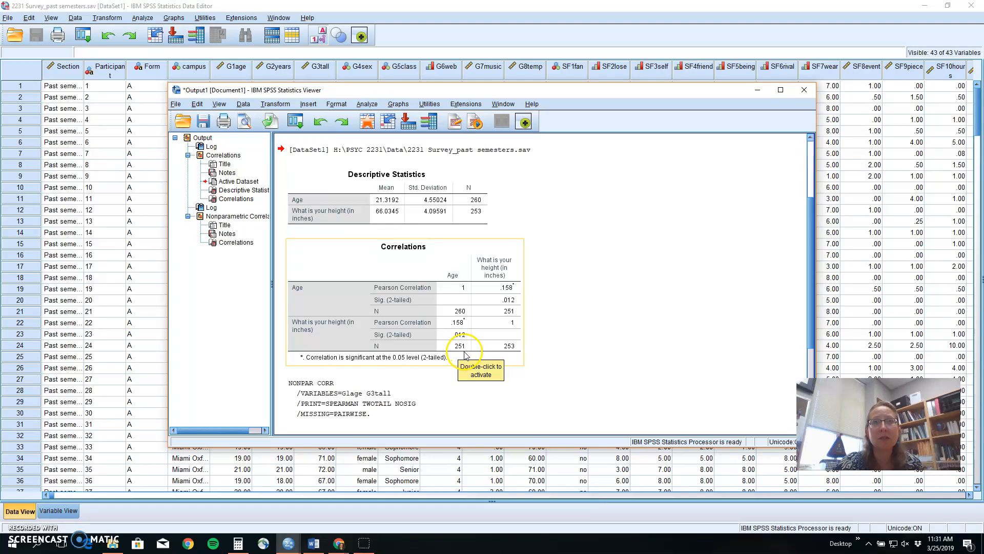
mouse_move(458, 358)
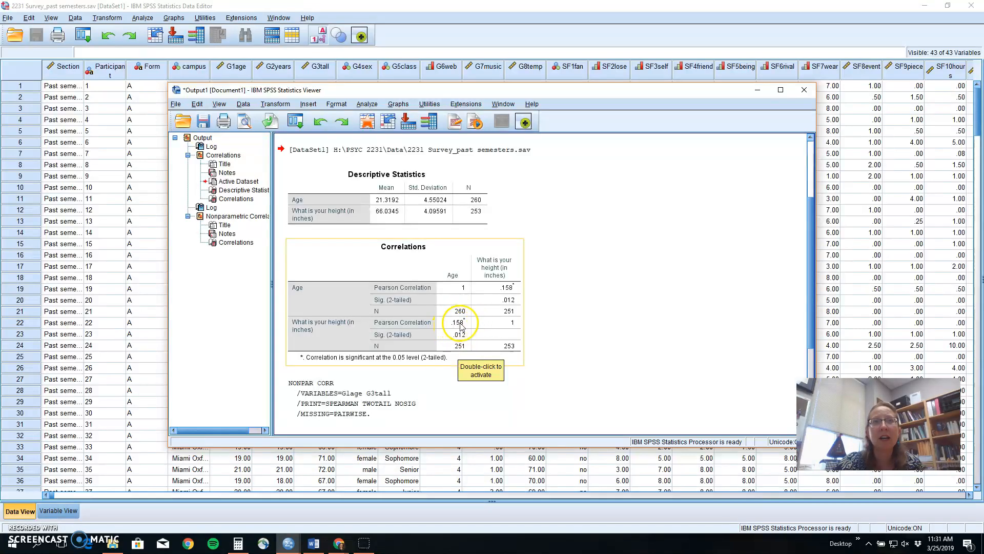
mouse_move(470, 344)
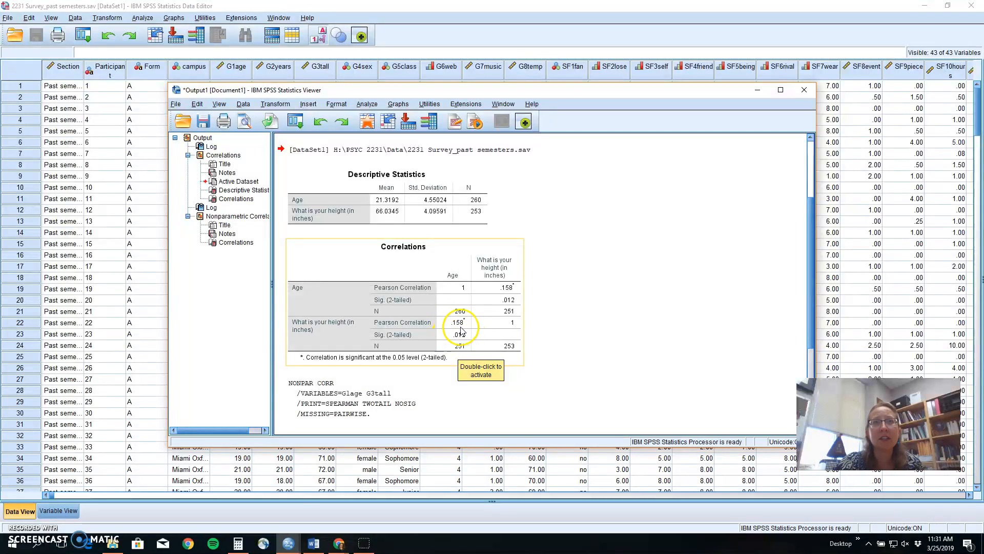
mouse_move(462, 303)
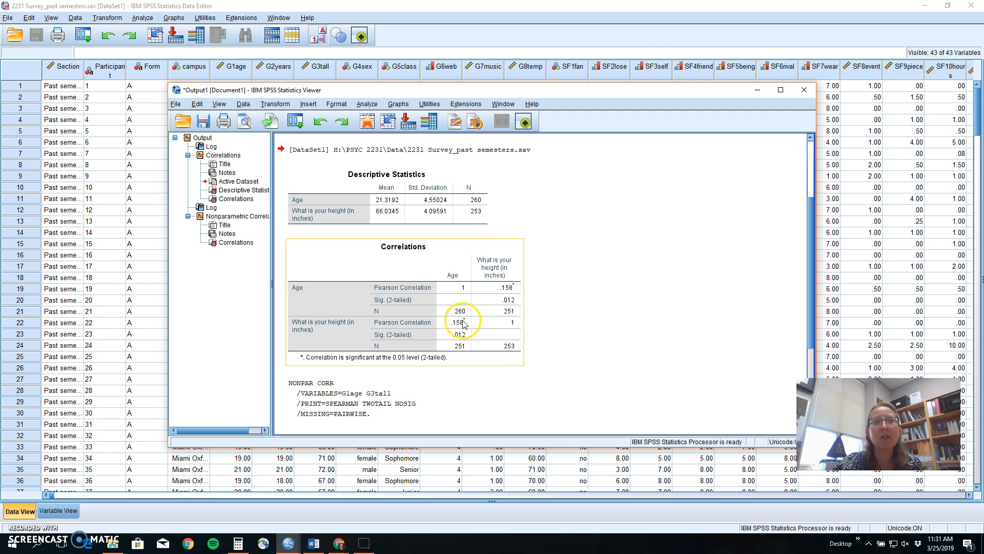
mouse_move(807, 281)
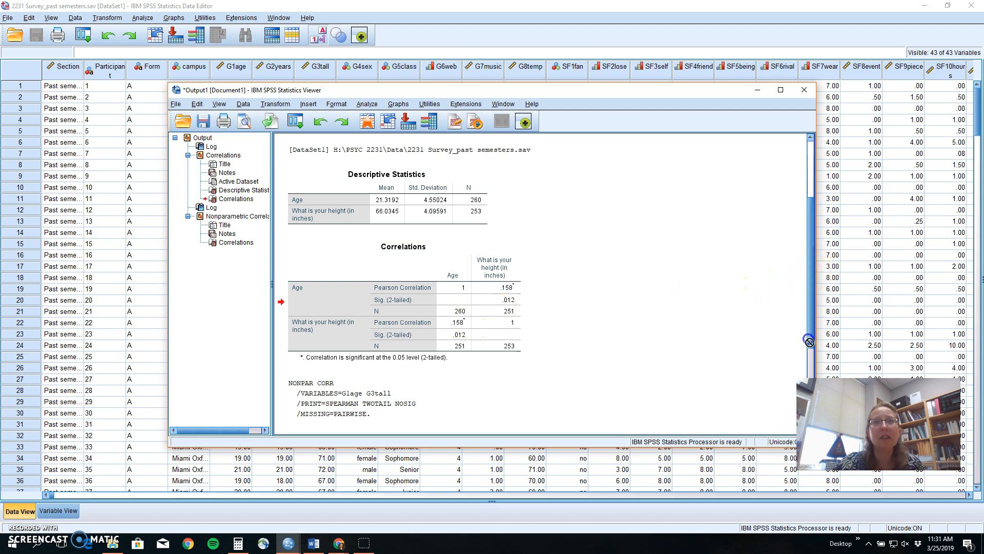
Step: Scroll down to the Spearman's rho table: rho = .079, p = .213, N = 251
scroll(down, 3)
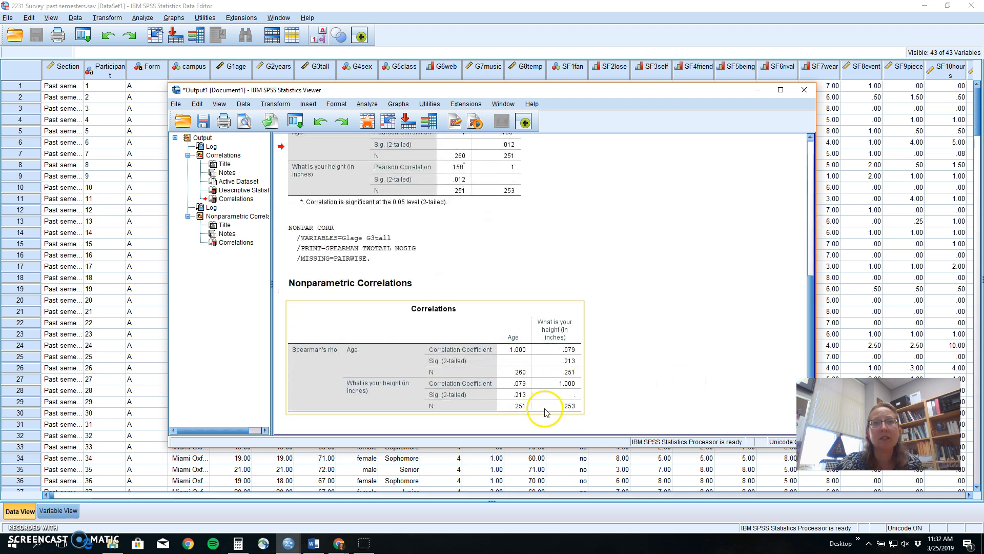
mouse_move(541, 414)
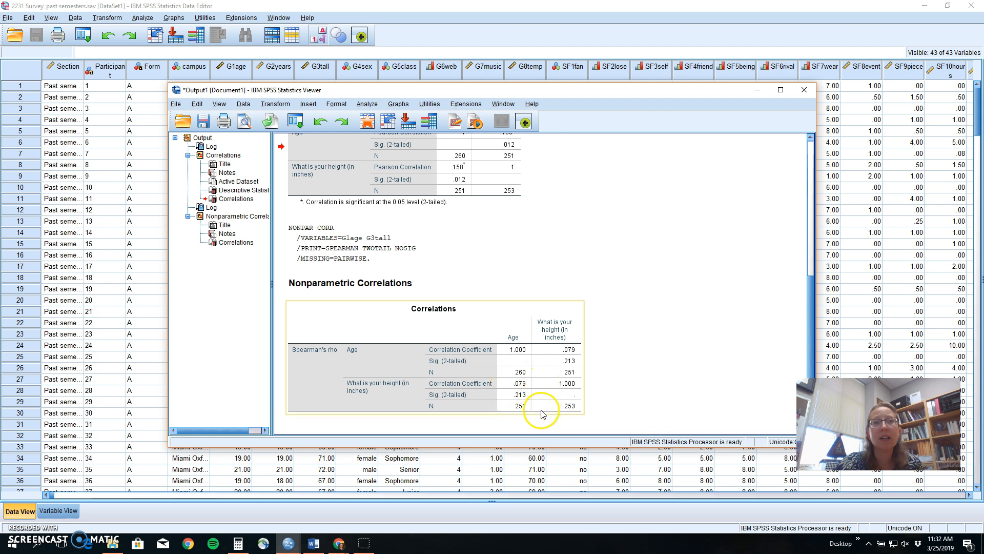
mouse_move(504, 414)
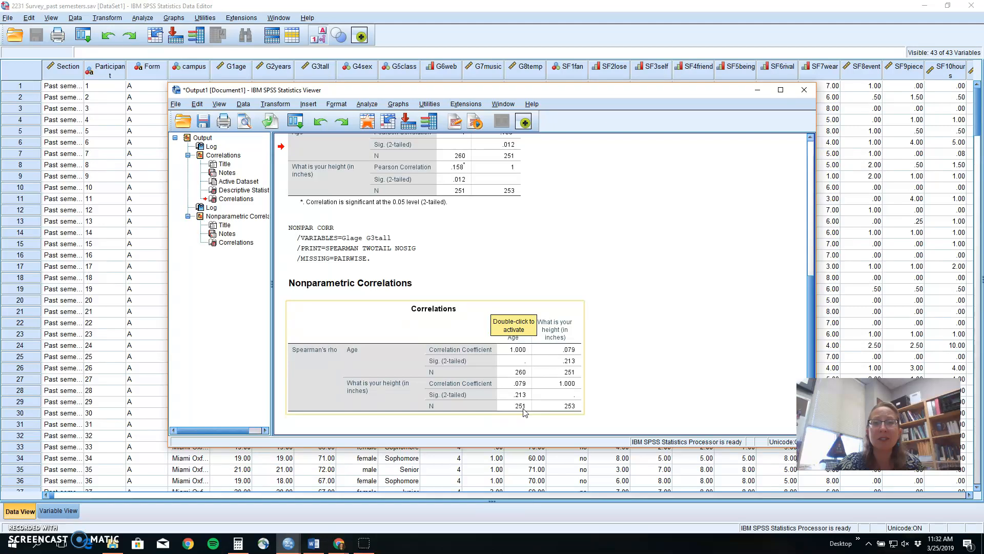
mouse_move(386, 121)
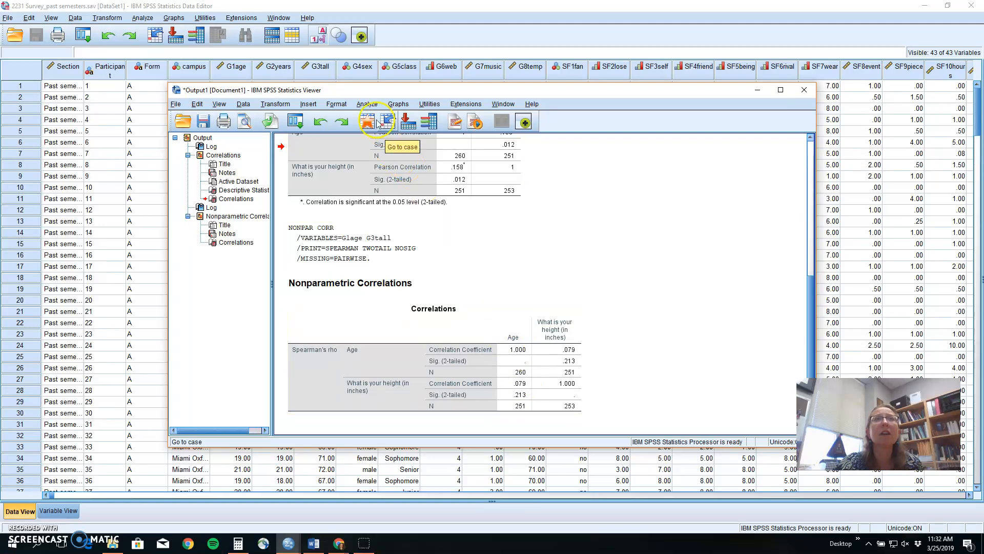
Step: Create an Age histogram with a normal curve (mean 21.32, SD 4.55, N = 260)
click(398, 103)
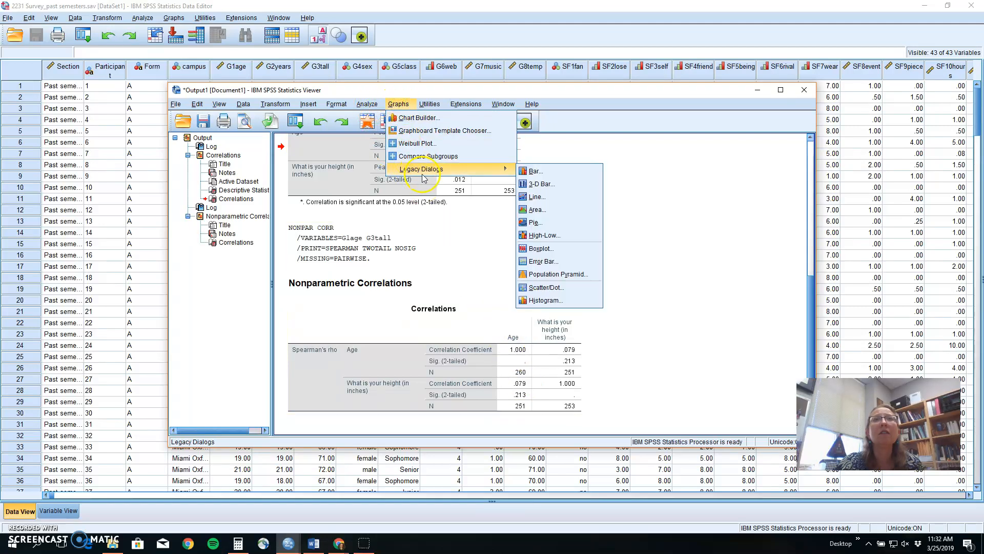
mouse_move(553, 303)
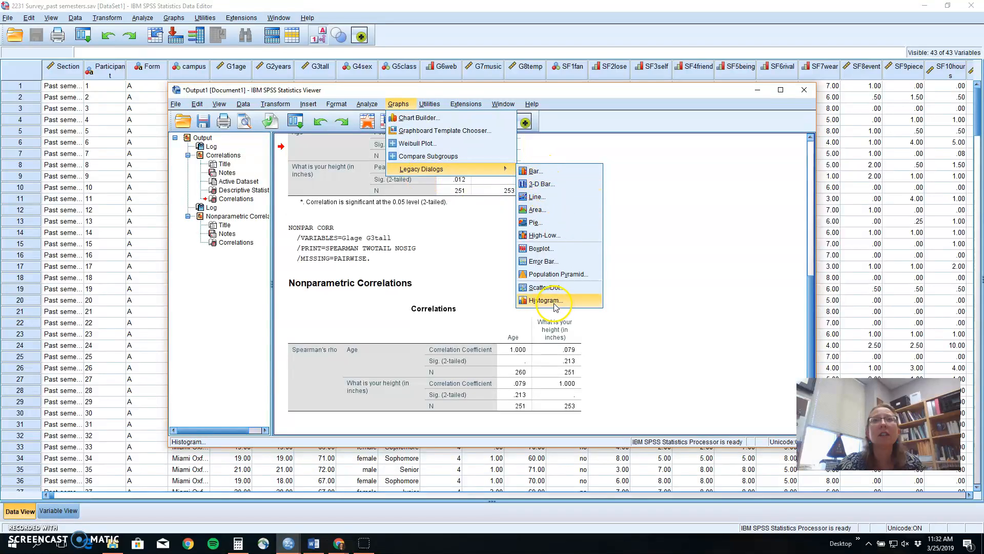
click(547, 299)
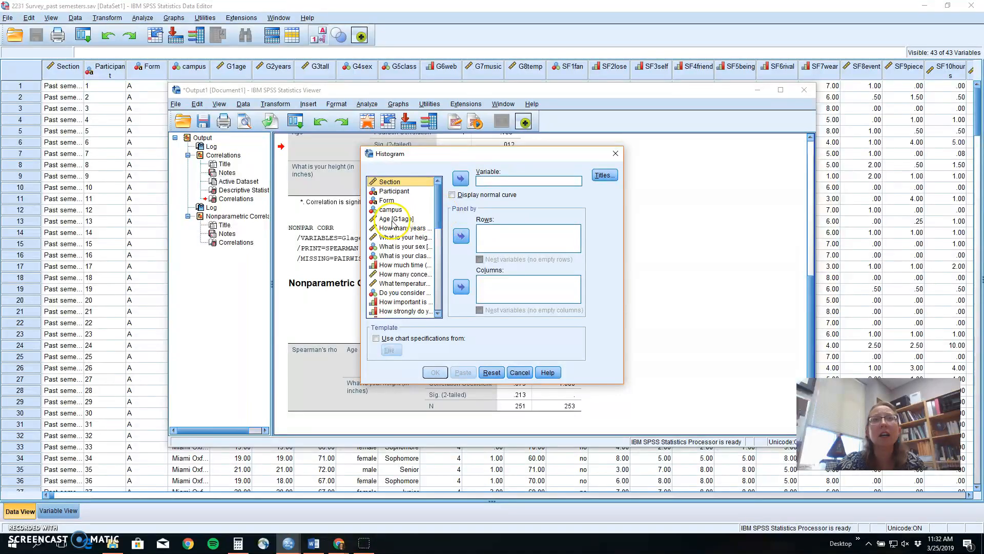
click(460, 178)
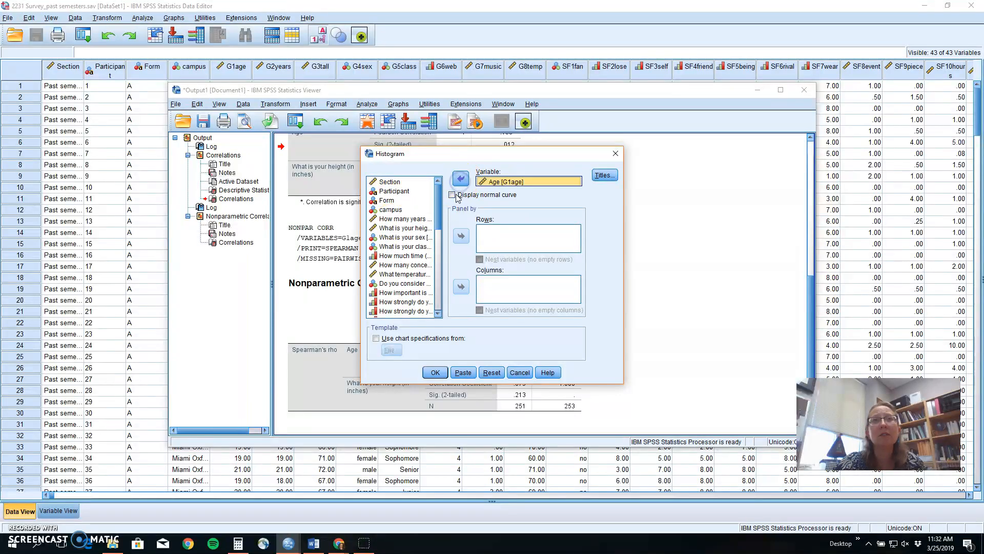
click(452, 195)
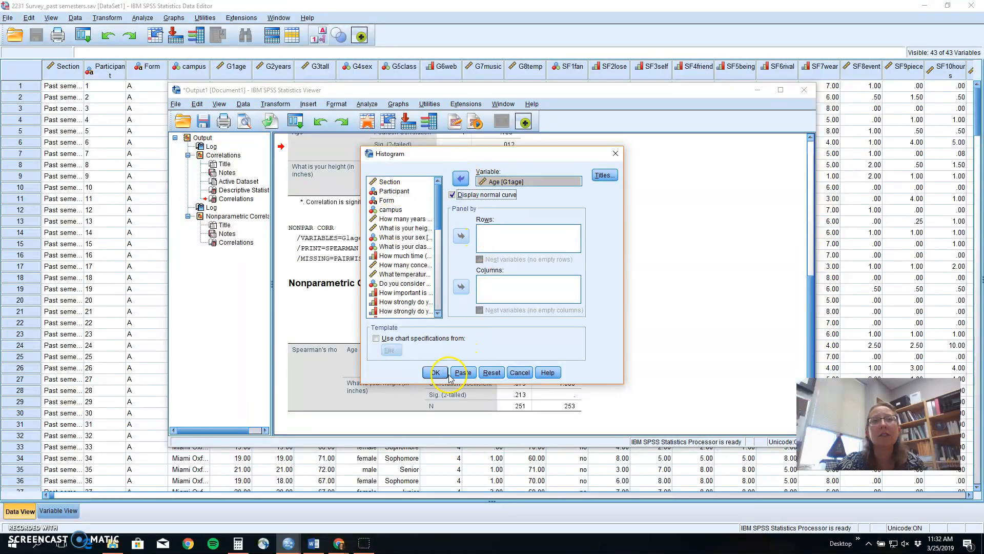
mouse_move(485, 210)
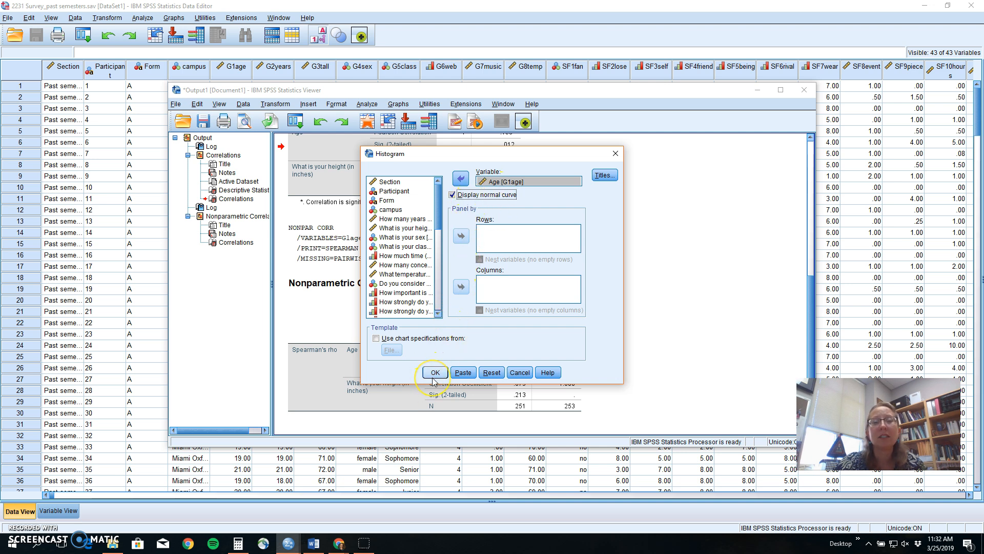
click(434, 372)
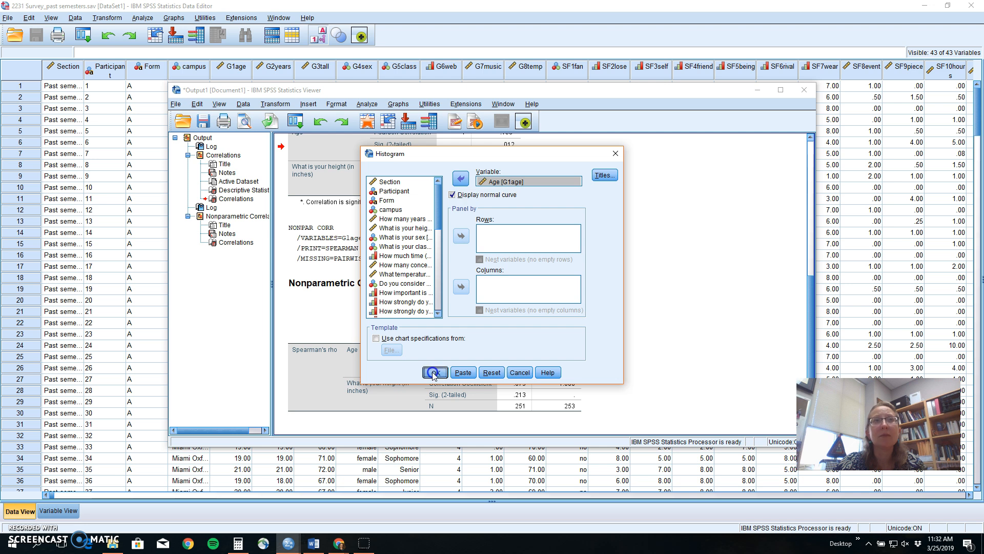
click(434, 372)
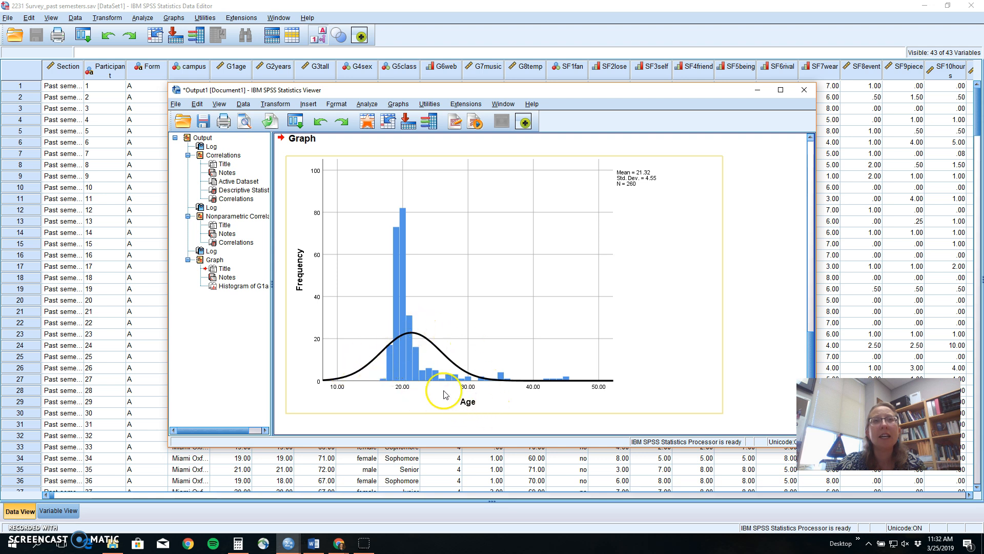
mouse_move(398, 323)
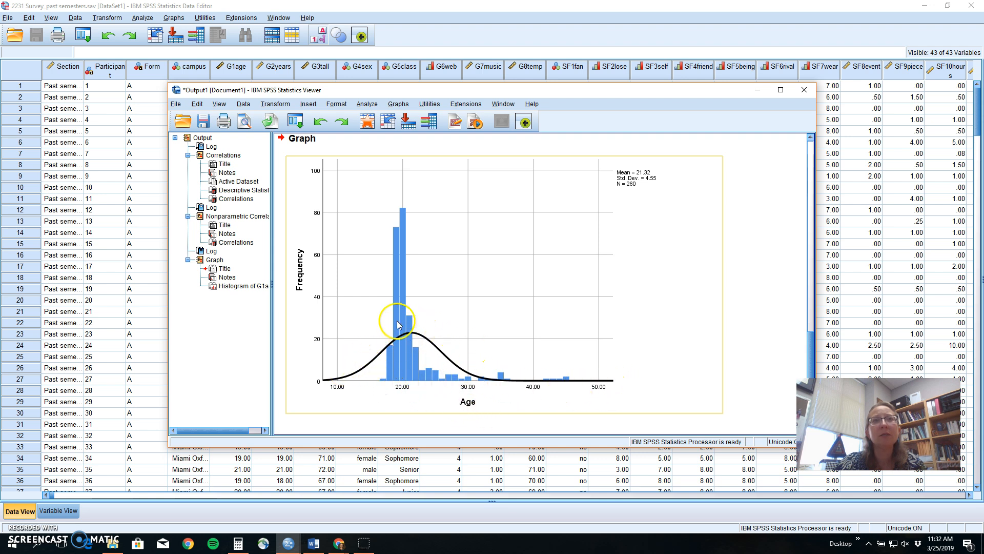
mouse_move(404, 238)
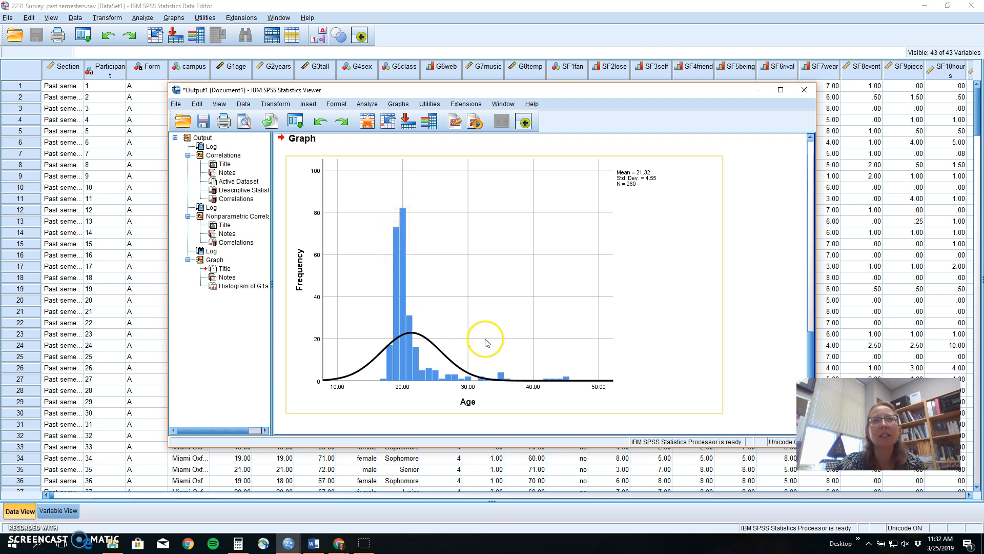
mouse_move(580, 383)
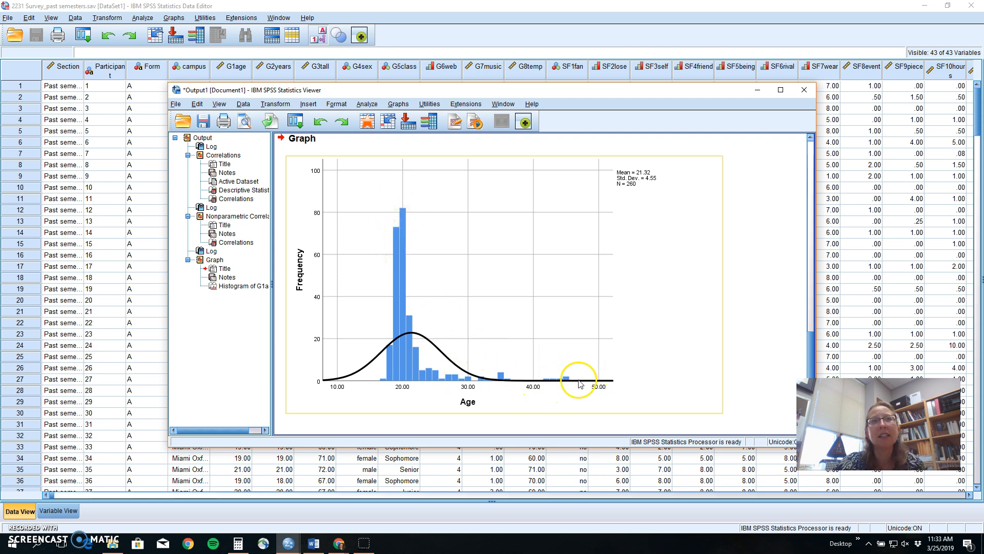
mouse_move(544, 385)
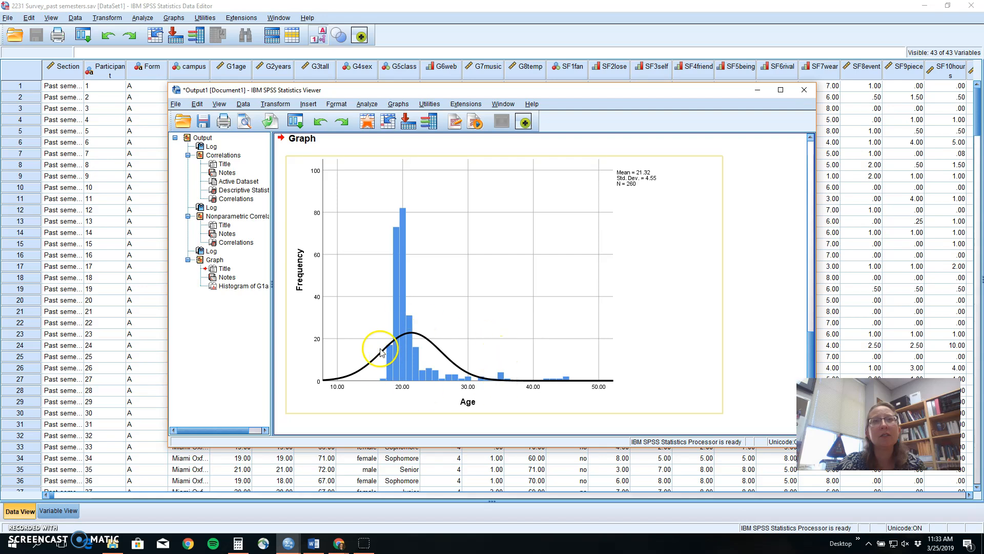
mouse_move(329, 386)
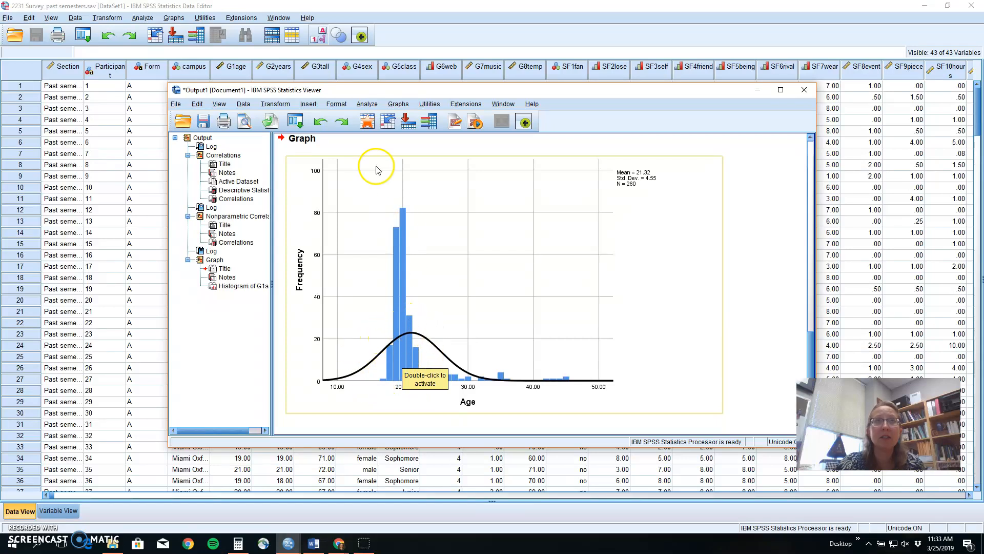
Step: Create a height histogram with a normal curve (mean 66.03, SD 4.096, N = 253)
click(397, 103)
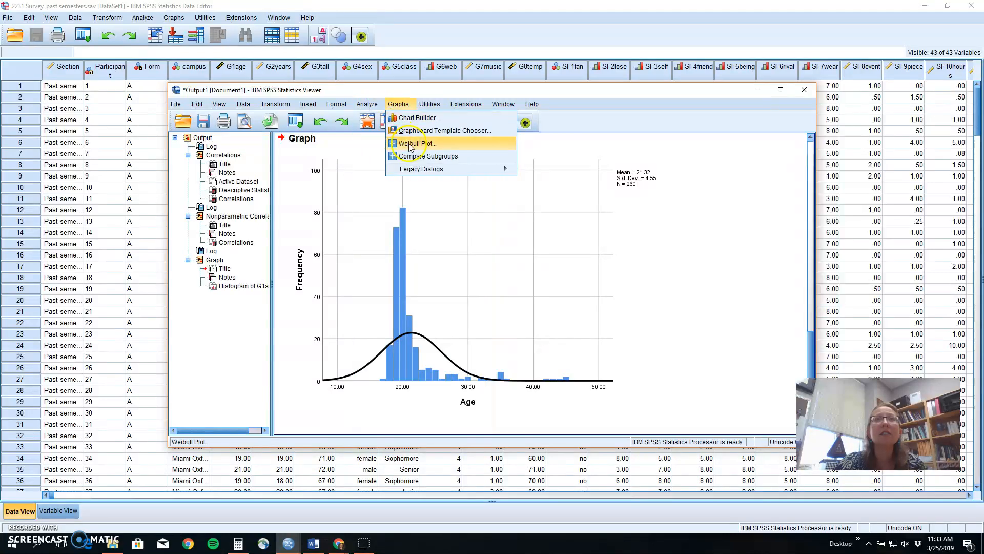
click(420, 169)
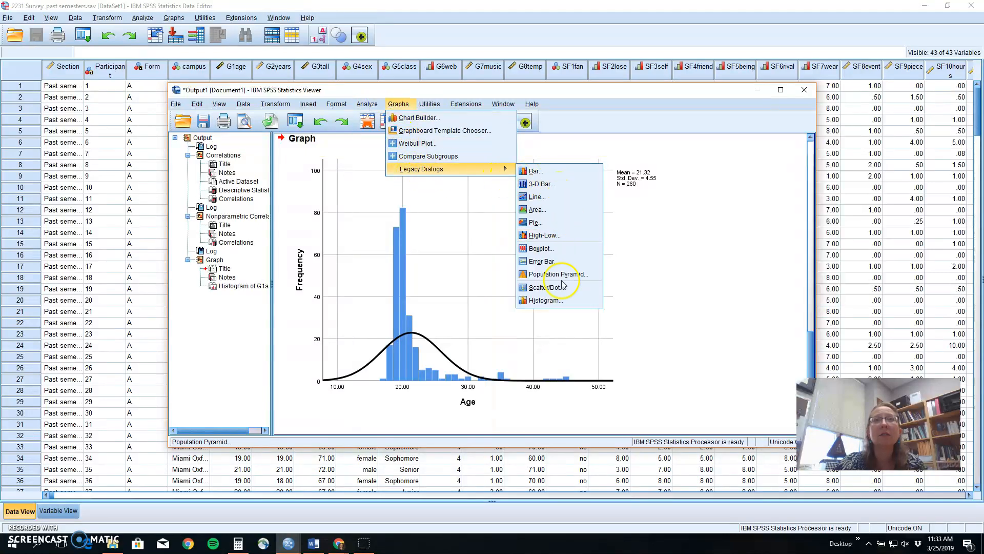
click(544, 300)
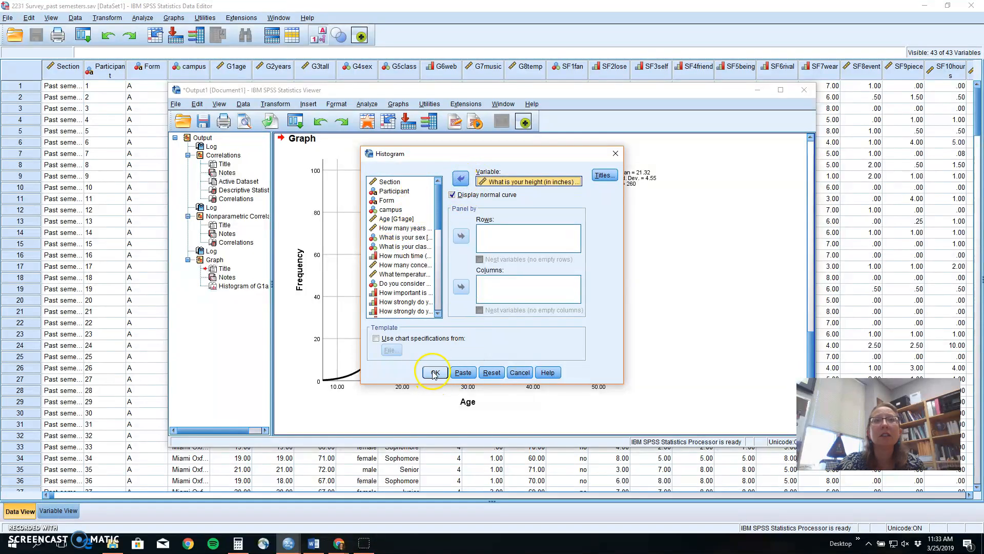
click(434, 373)
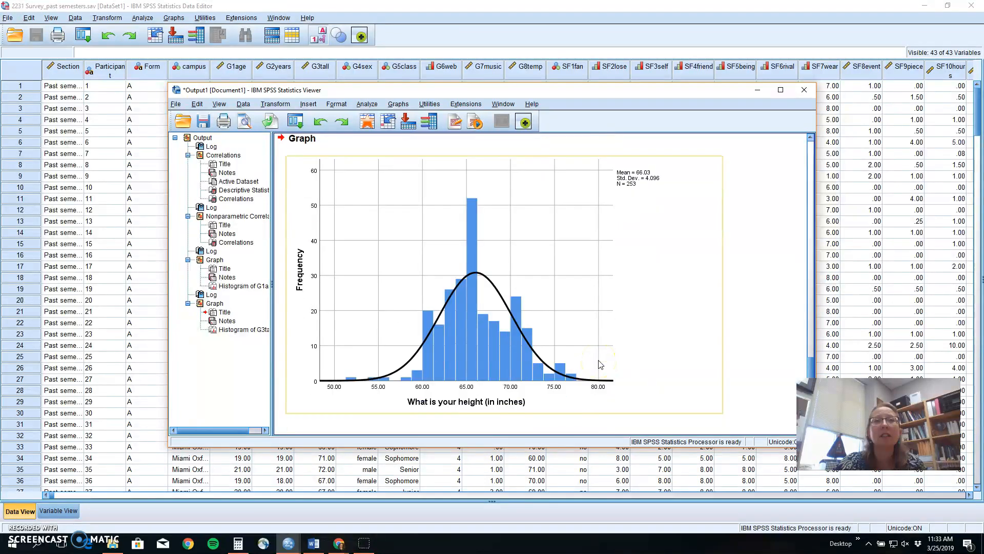
mouse_move(636, 381)
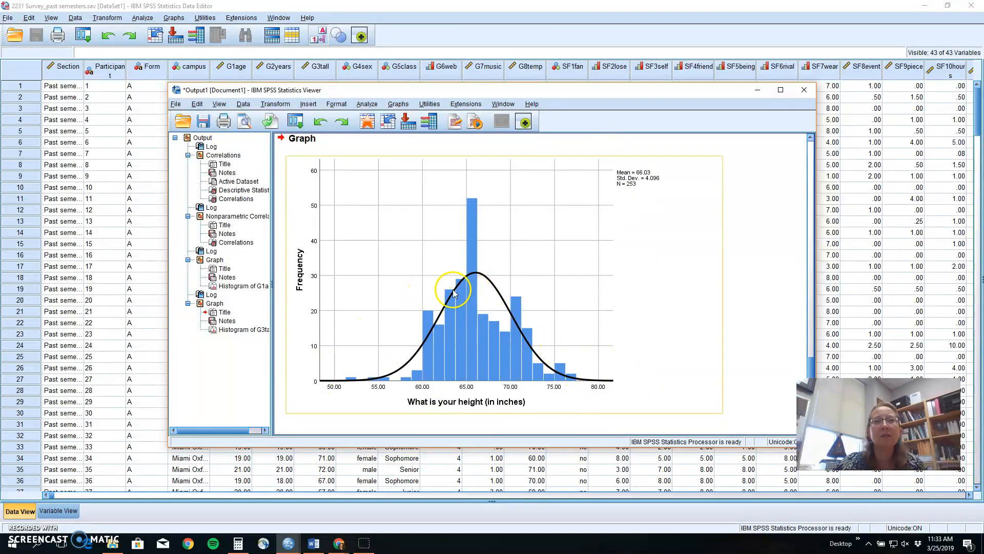
scroll(down, 3)
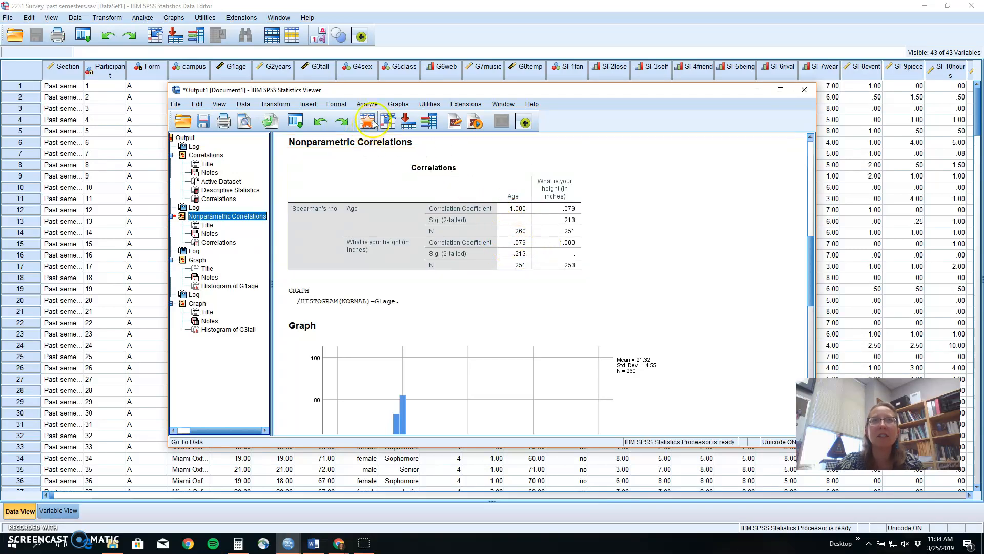
Step: Choose Simple Scatter under Legacy Dialogs > Scatter/Dot and define it
click(398, 103)
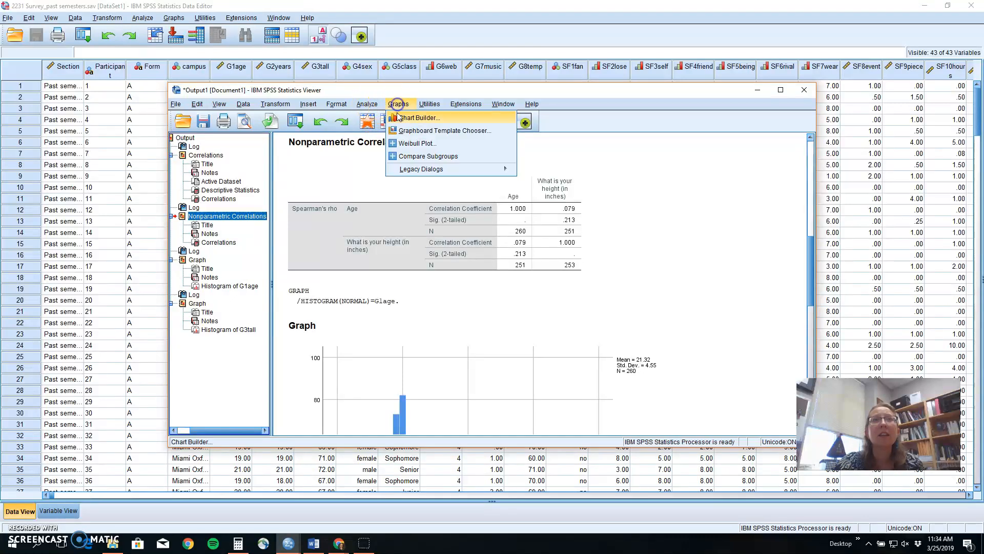
mouse_move(440, 169)
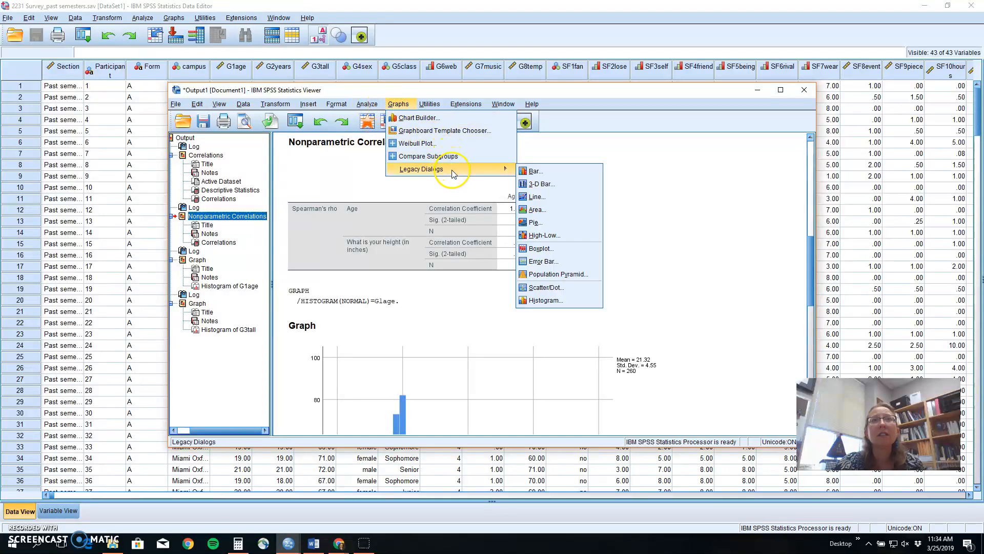
mouse_move(557, 287)
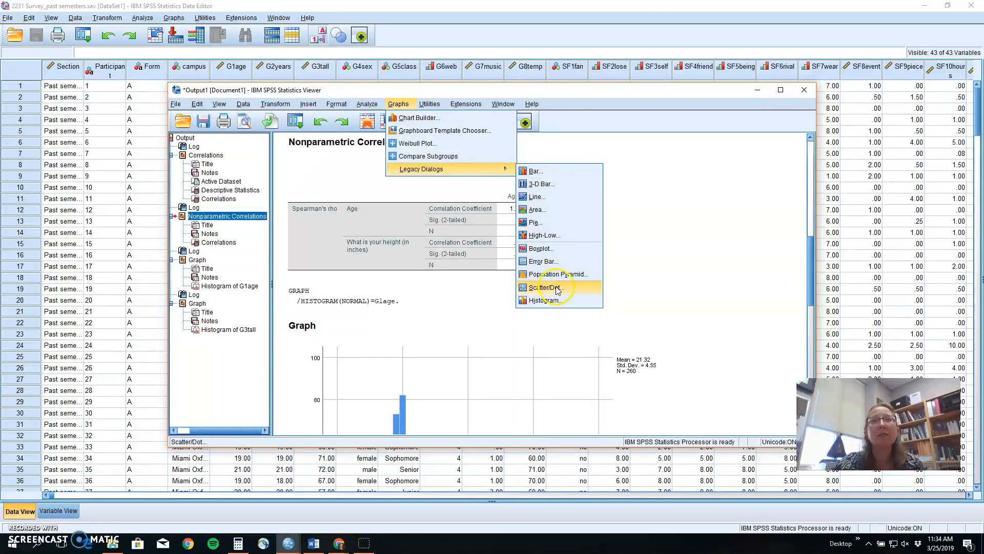
click(543, 287)
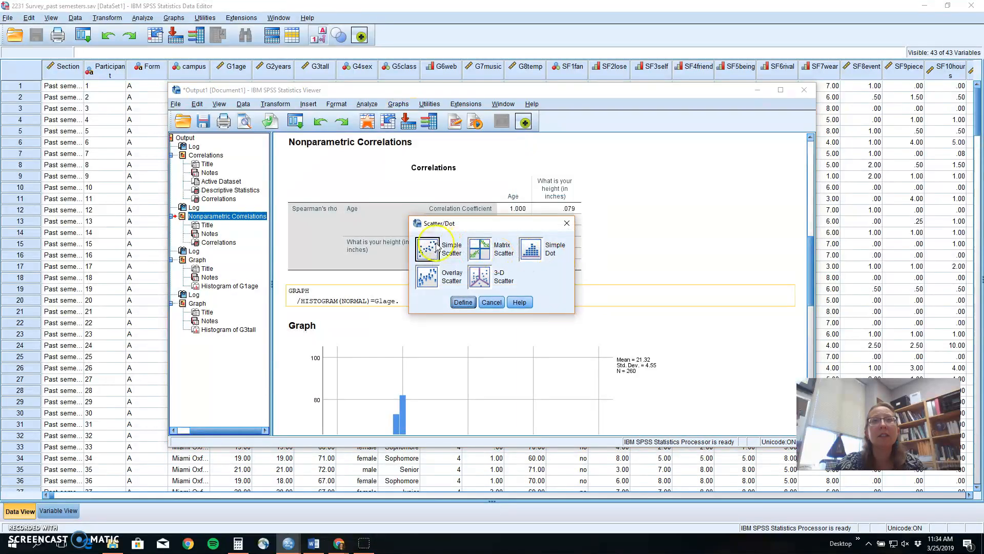
click(426, 249)
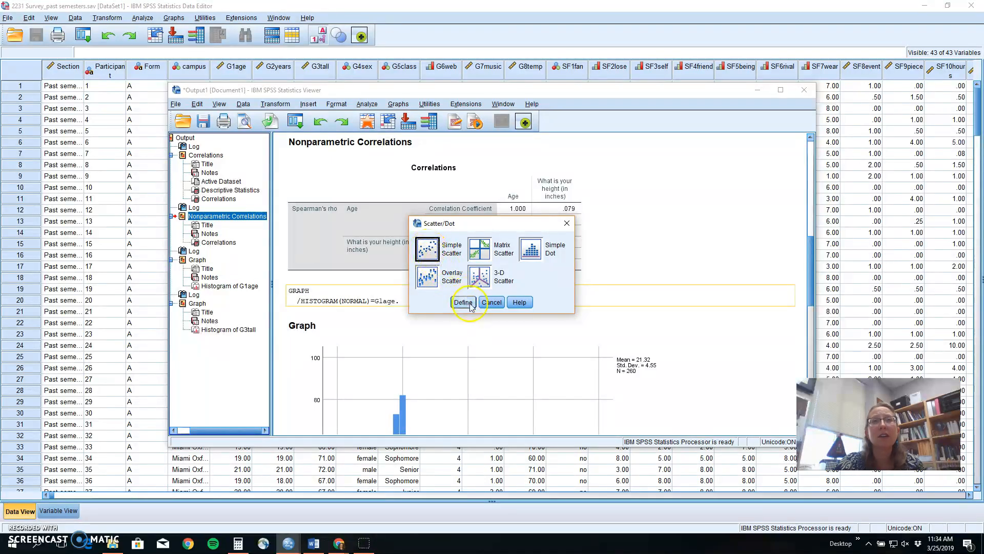
click(463, 302)
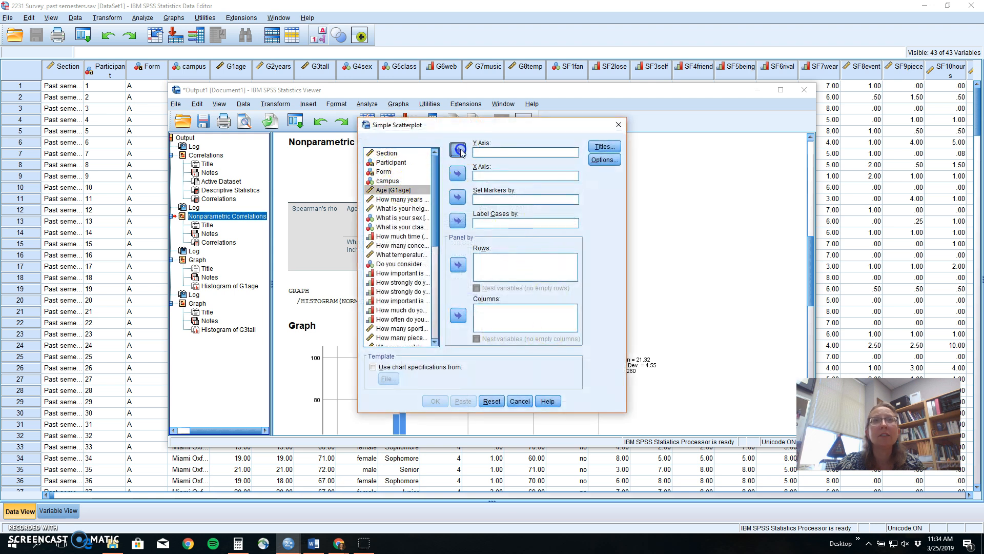
Step: Plot Age on the Y axis against height in inches on the X axis, leaving titles and options unchanged
click(457, 151)
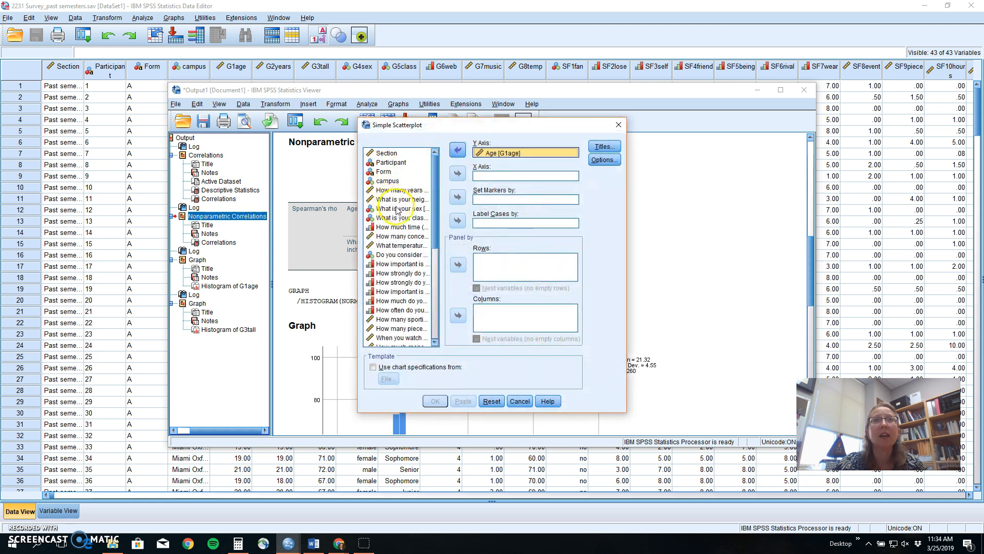
click(457, 176)
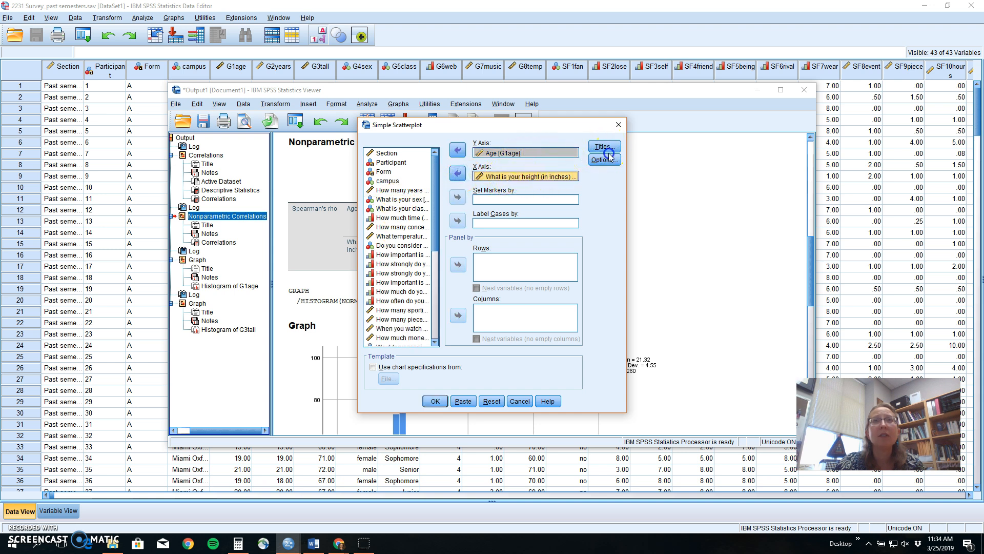
click(604, 146)
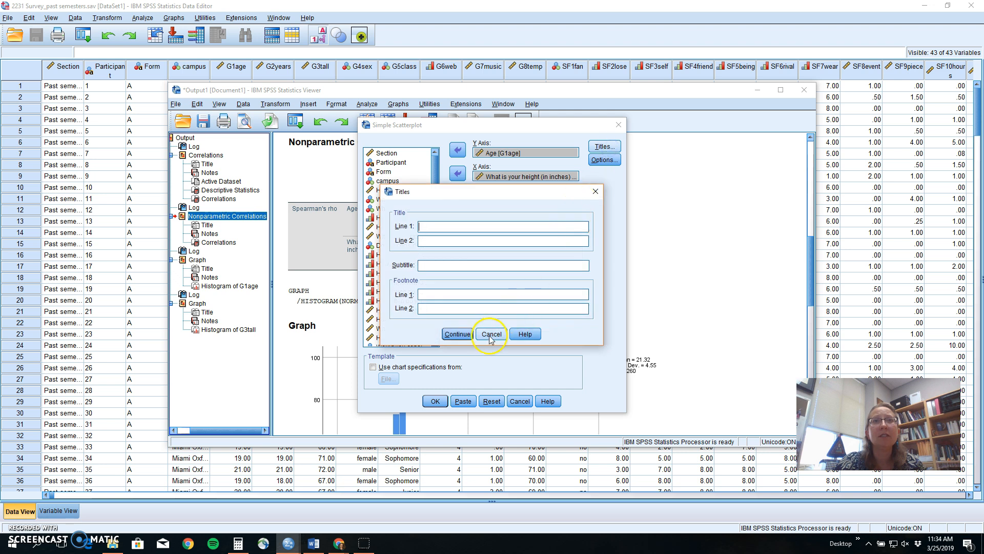
click(604, 159)
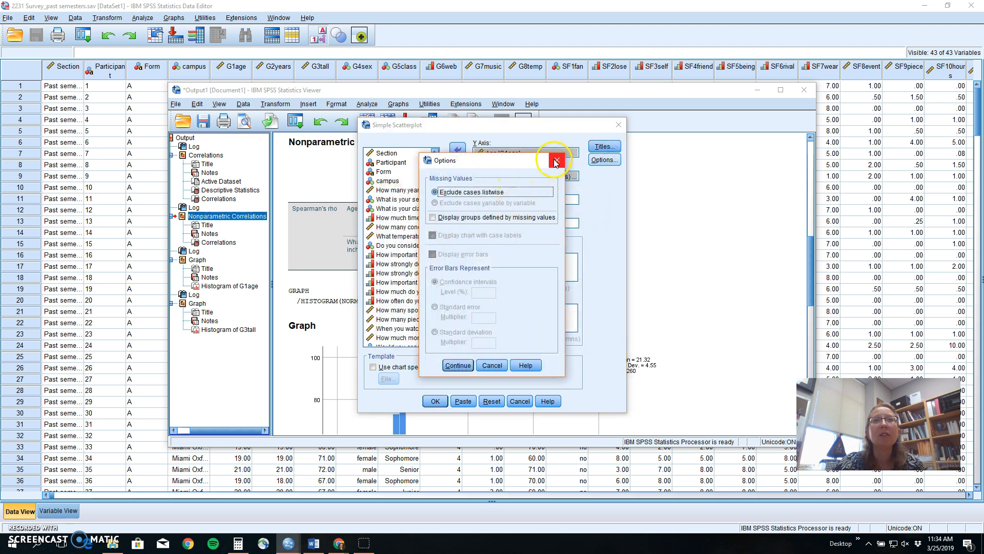
click(554, 159)
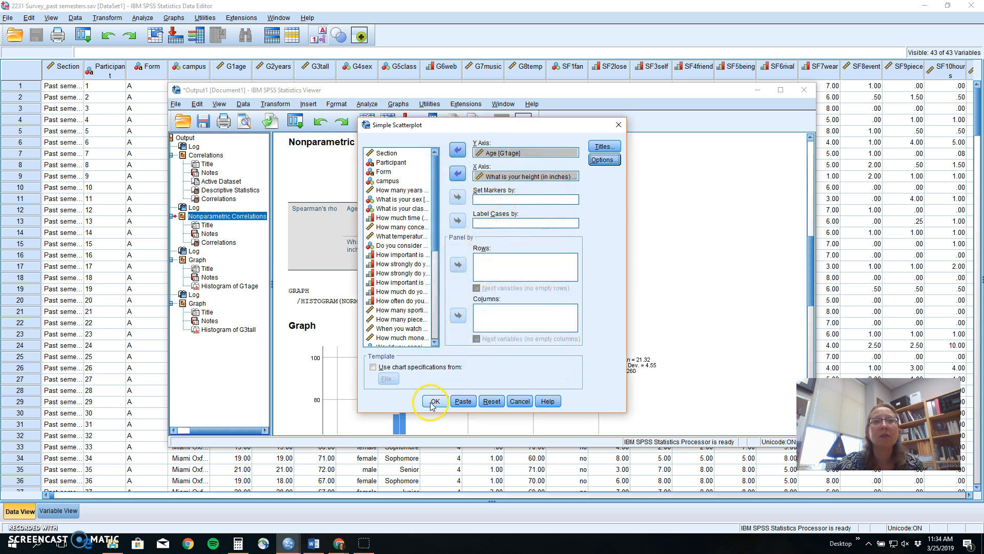
click(435, 400)
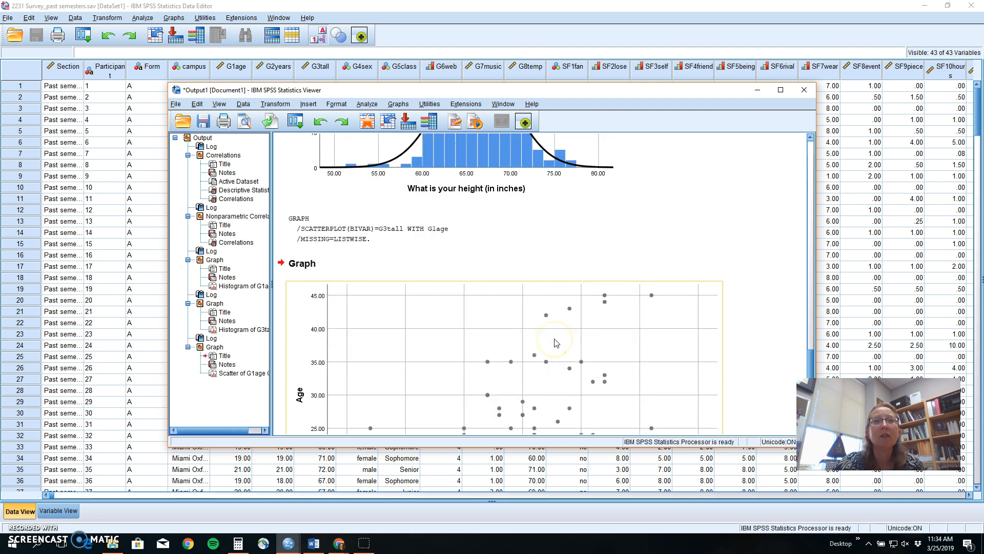
Step: Scroll down to the new Age–height scatterplot and reopen the legacy chart dialogs
scroll(down, 3)
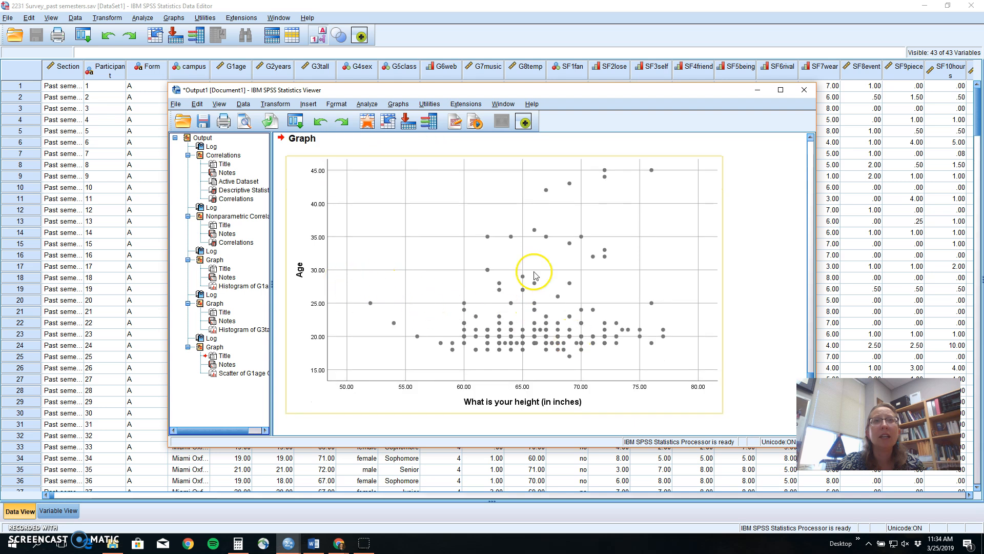
click(397, 104)
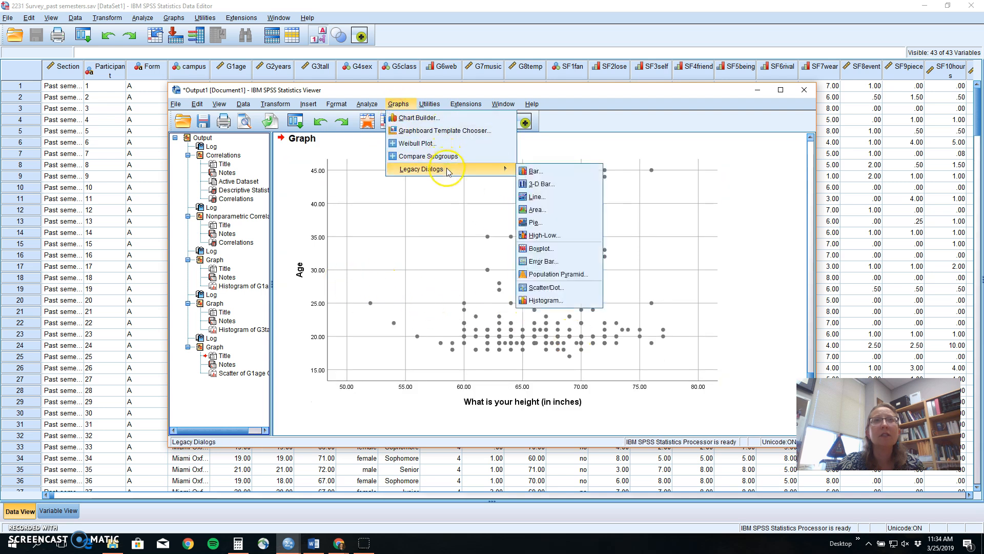
Step: Create a simple scatterplot with height on the Y axis and Age on the X axis
click(545, 287)
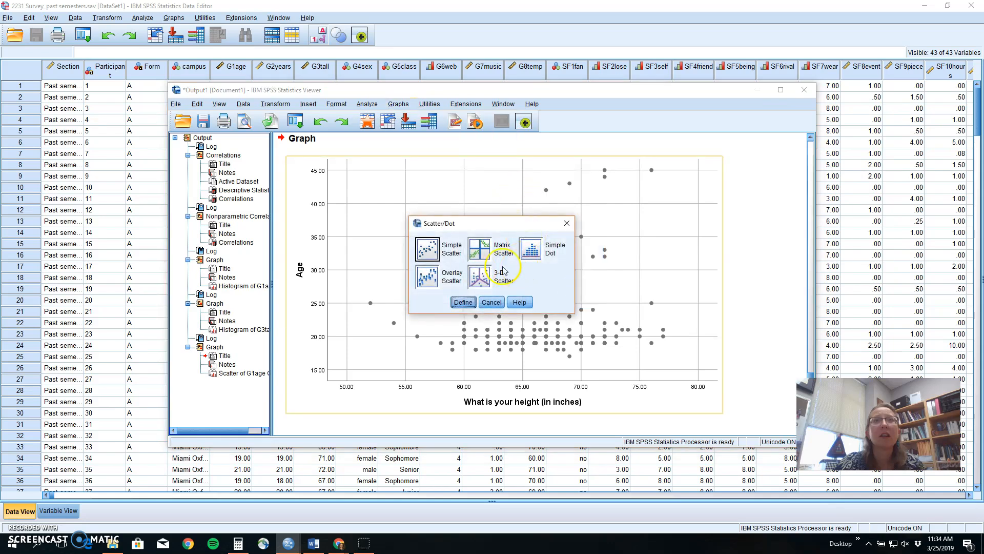
click(463, 302)
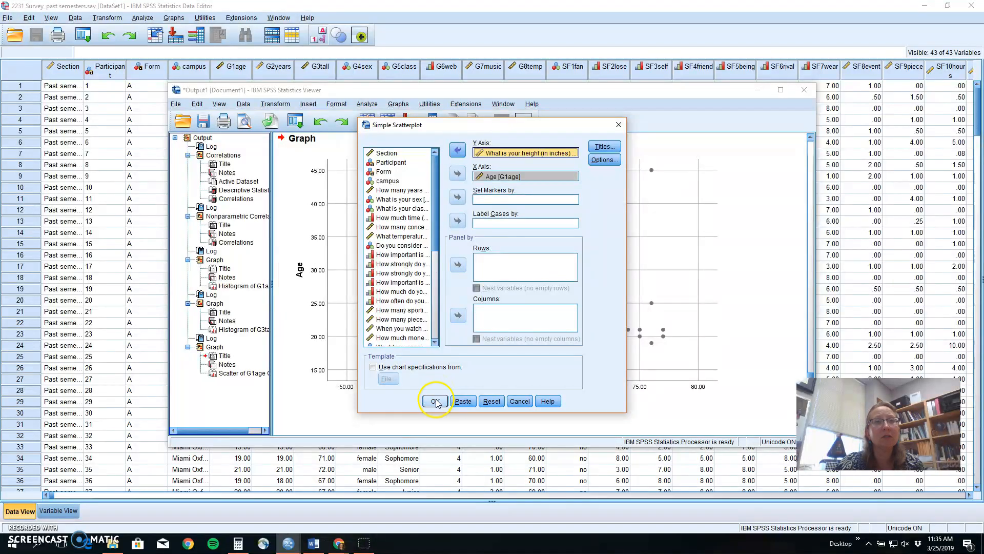
click(435, 400)
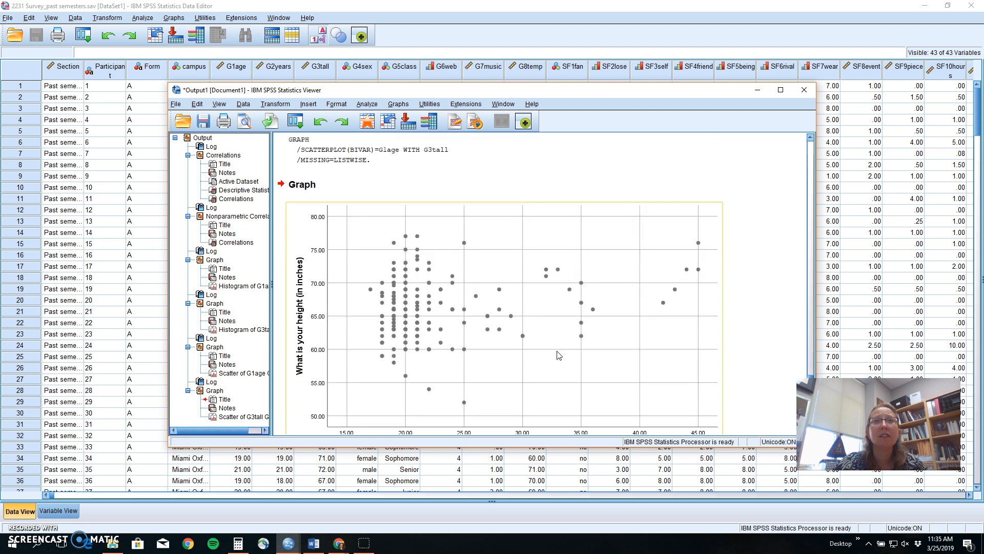
scroll(down, 3)
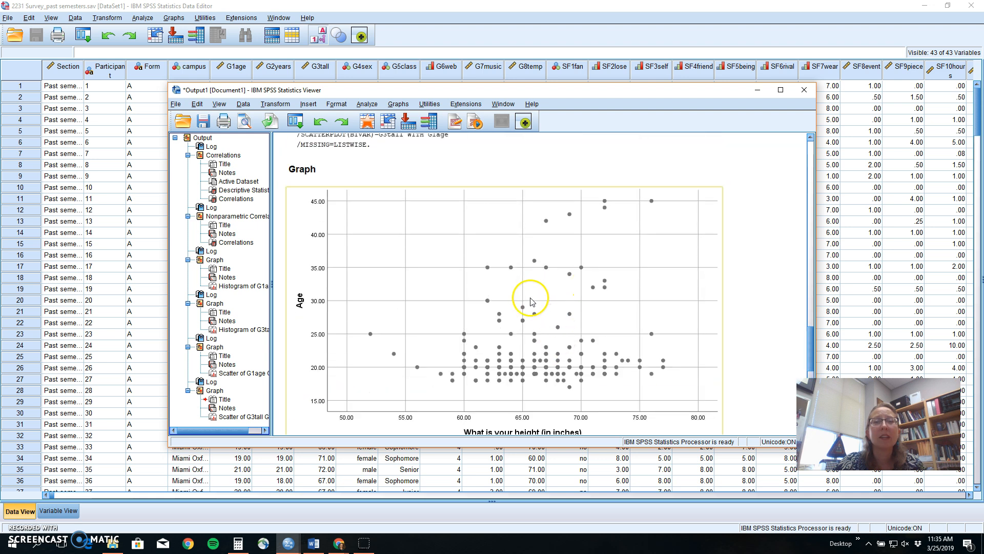
scroll(down, 3)
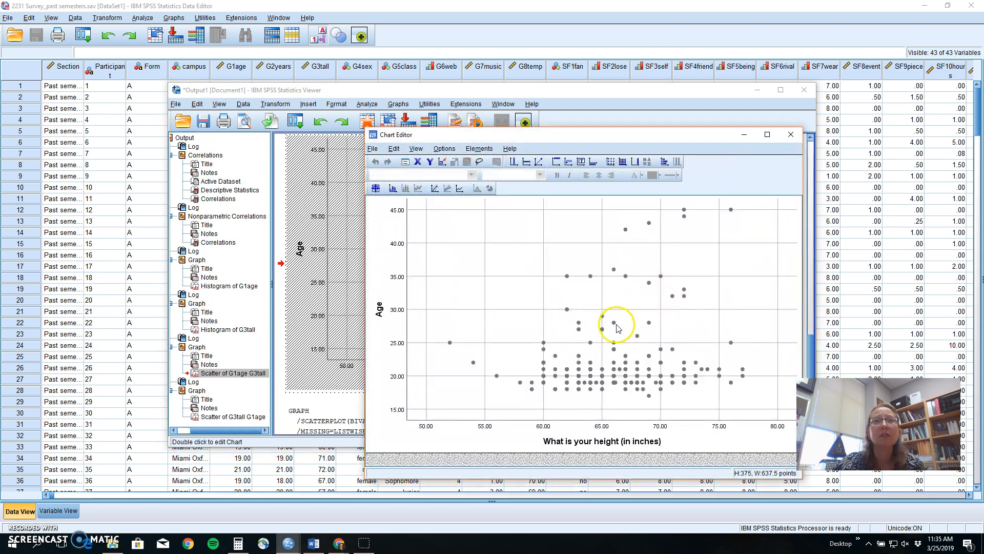
mouse_move(436, 189)
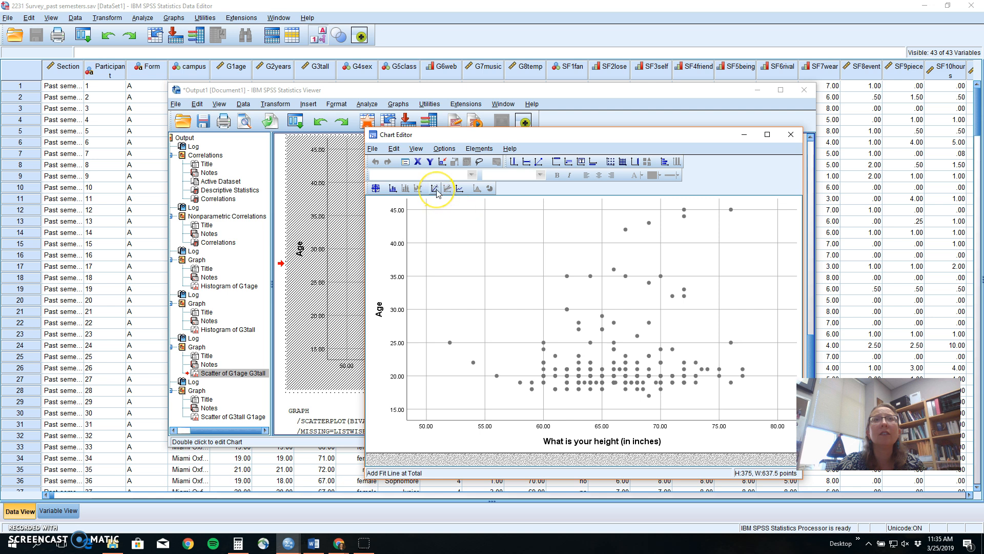
mouse_move(435, 189)
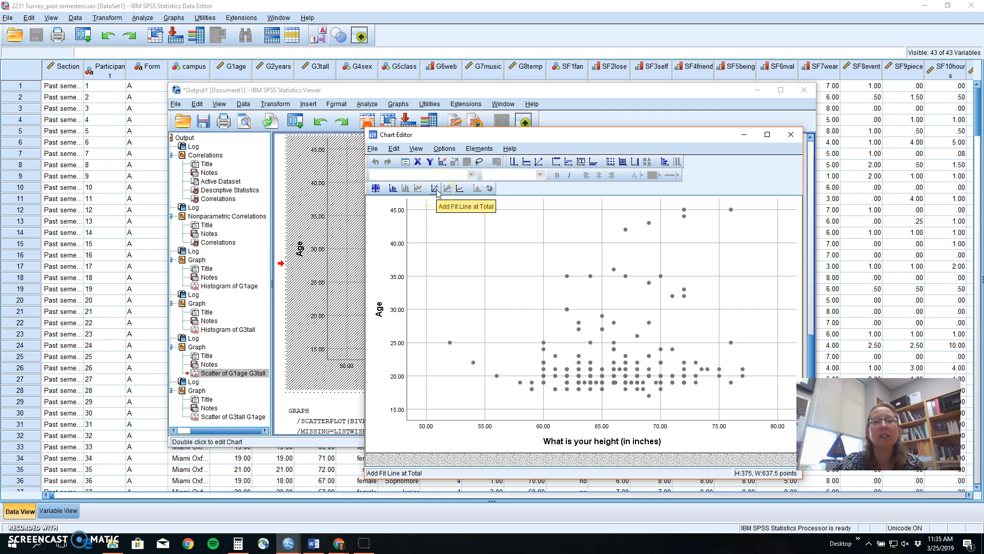
Step: Add a total linear fit line (y=9.63+0.18*x) to the Age–height scatterplot and exit the editor
click(435, 188)
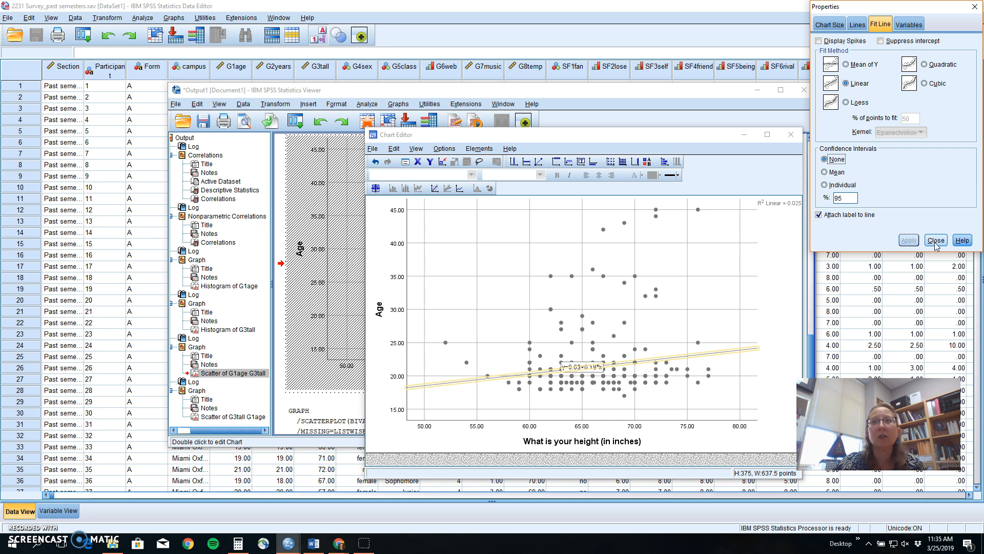
click(935, 239)
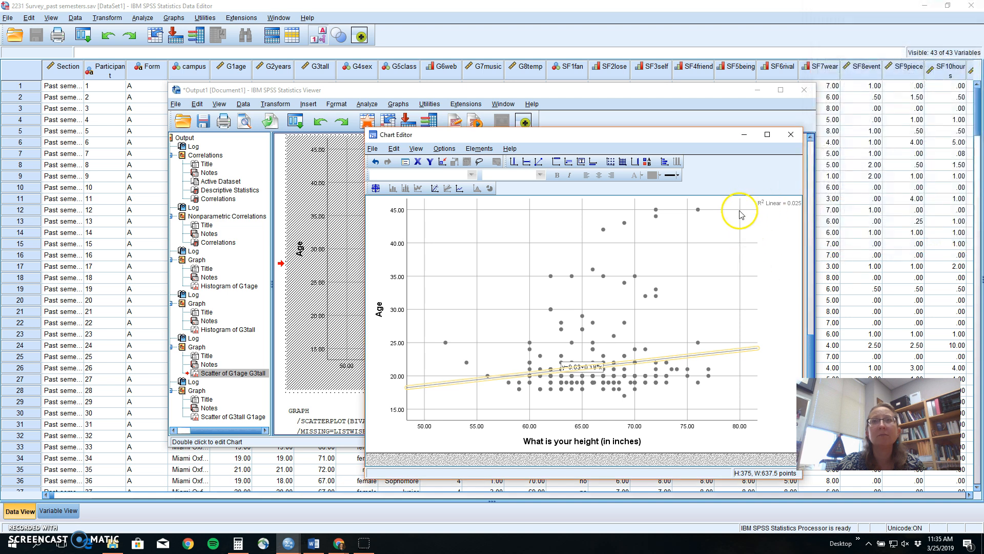
mouse_move(783, 163)
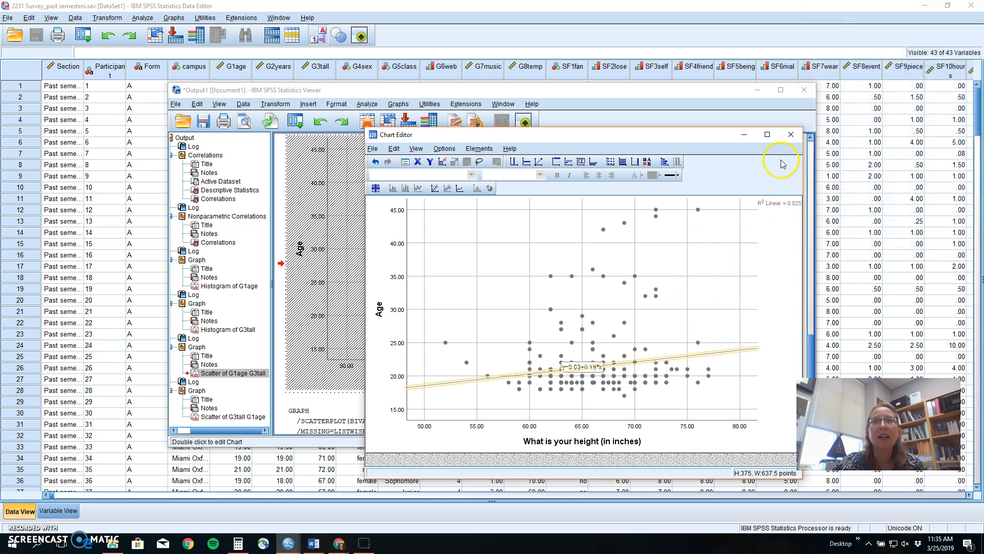
click(791, 134)
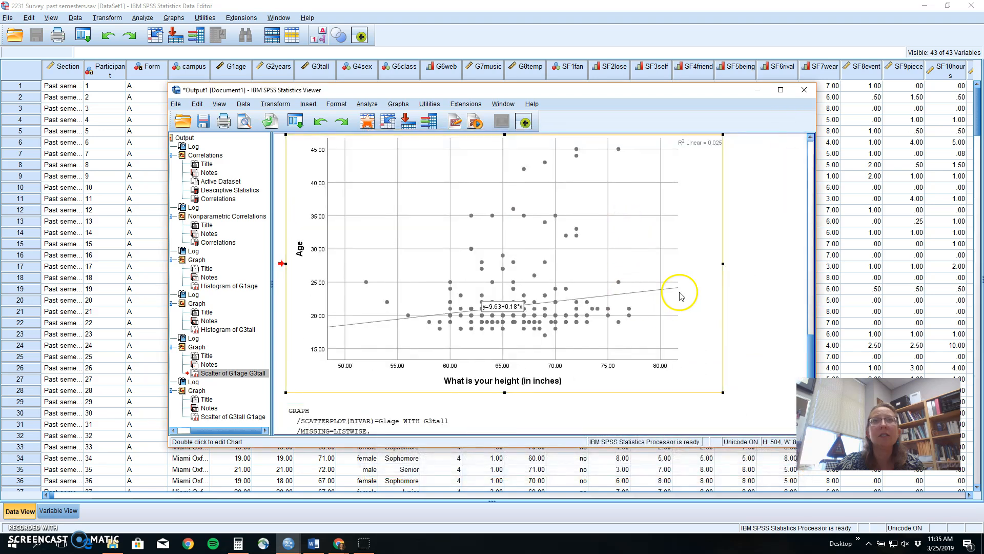
mouse_move(719, 264)
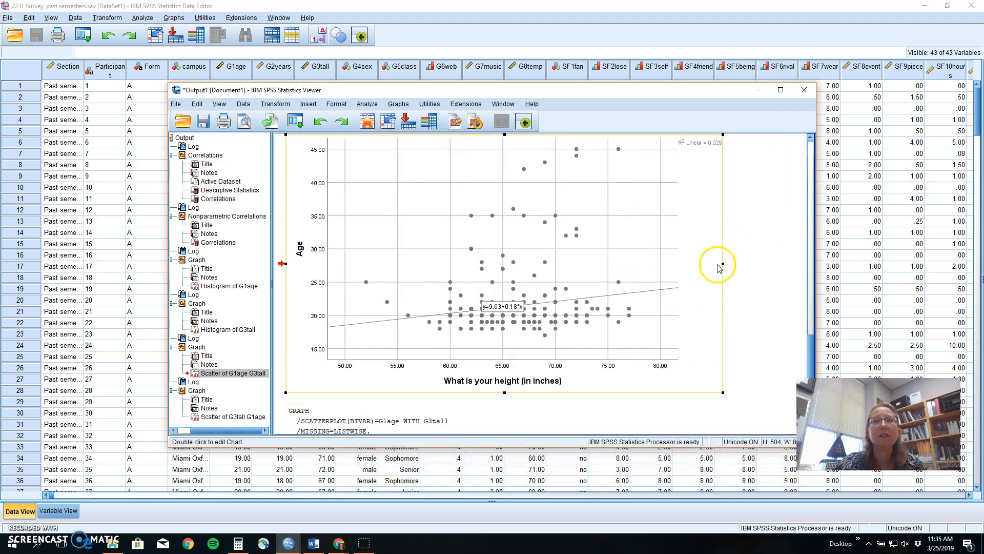
mouse_move(637, 303)
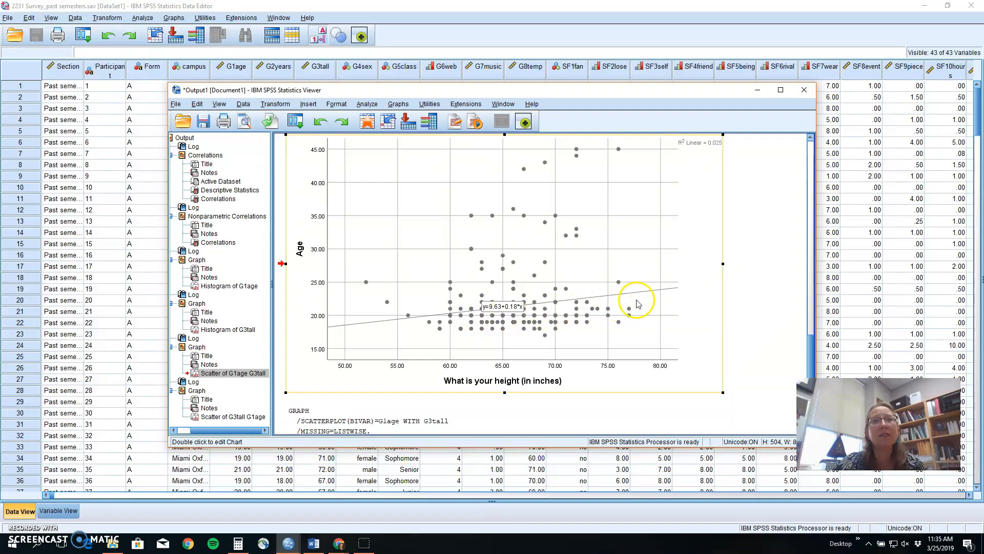
mouse_move(647, 309)
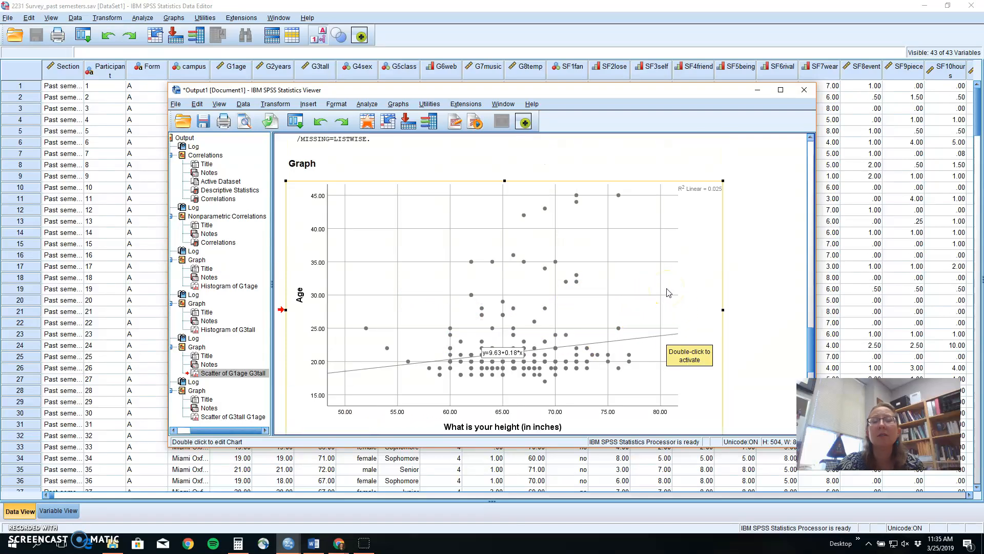
mouse_move(676, 333)
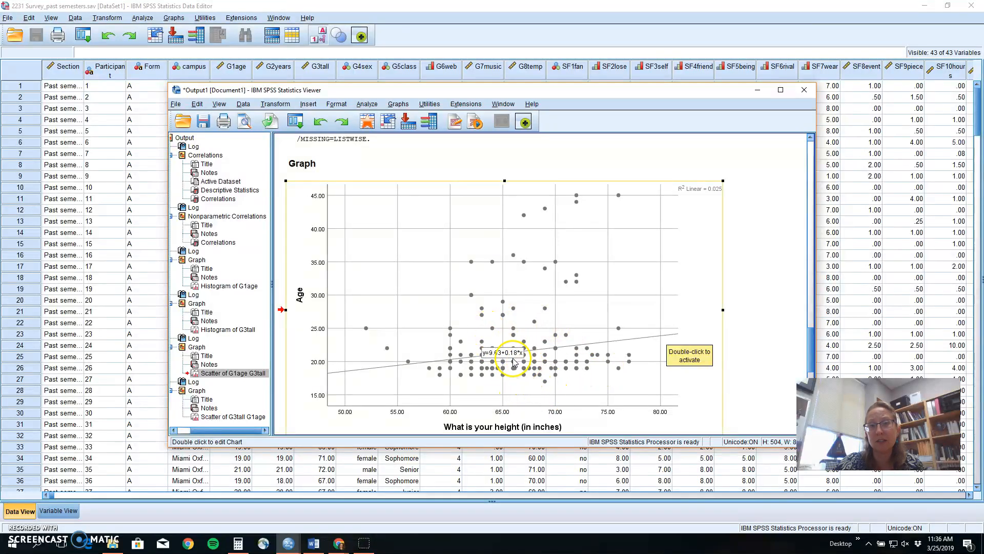
mouse_move(542, 375)
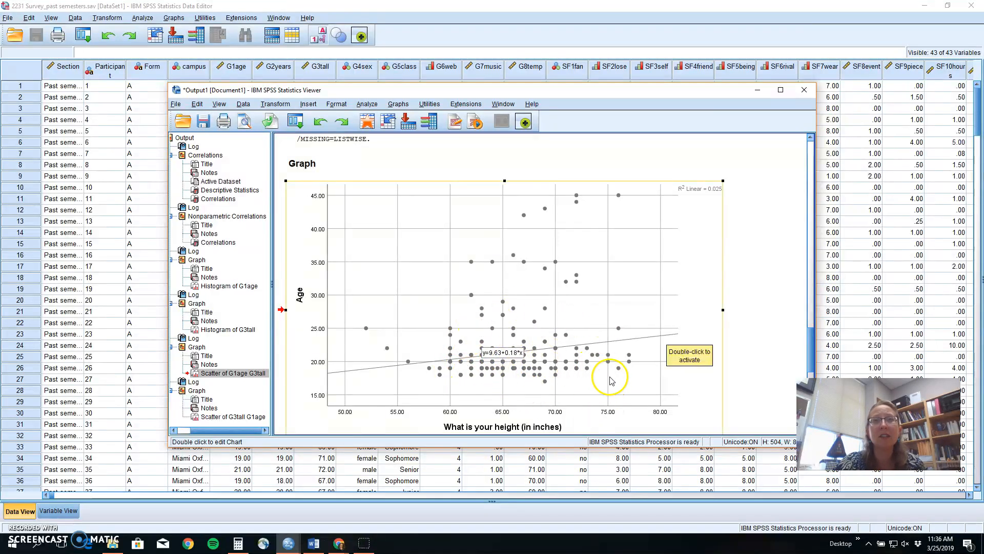
Step: Scroll down to the Scatter of G3tall G1age chart
scroll(down, 3)
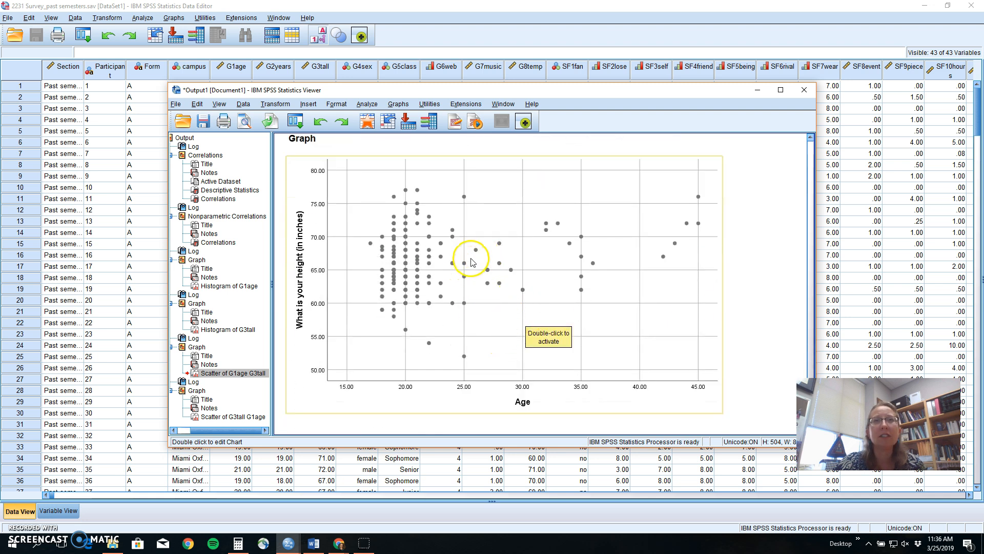
Step: Give the height-versus-Age scatterplot a total linear fit line, y=63.03+0.14*x, and exit the editor
double_click(472, 262)
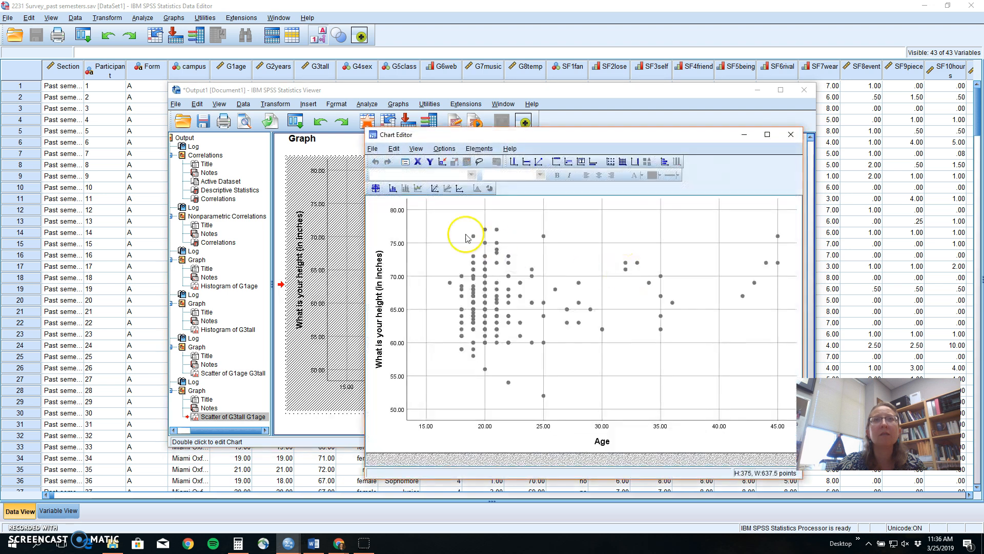
mouse_move(433, 189)
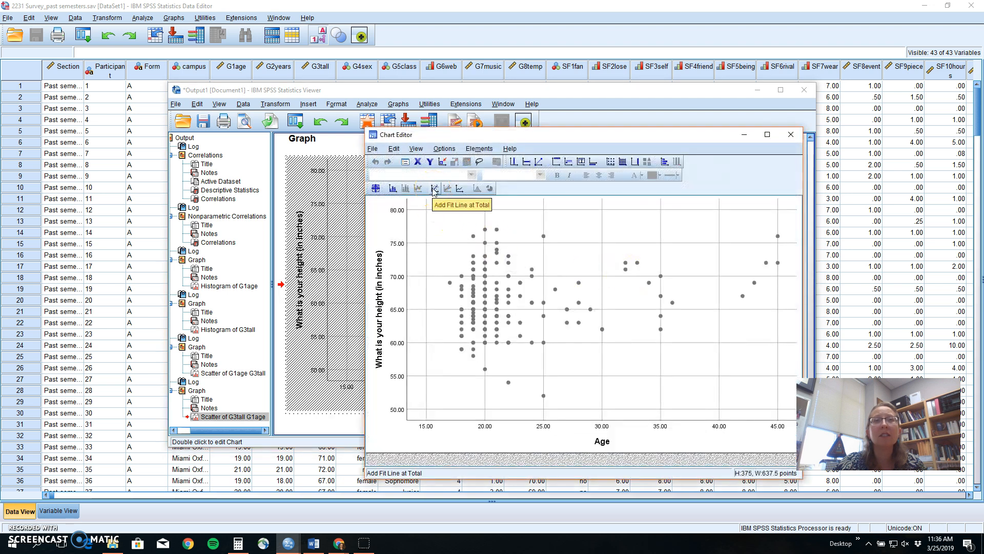
click(434, 188)
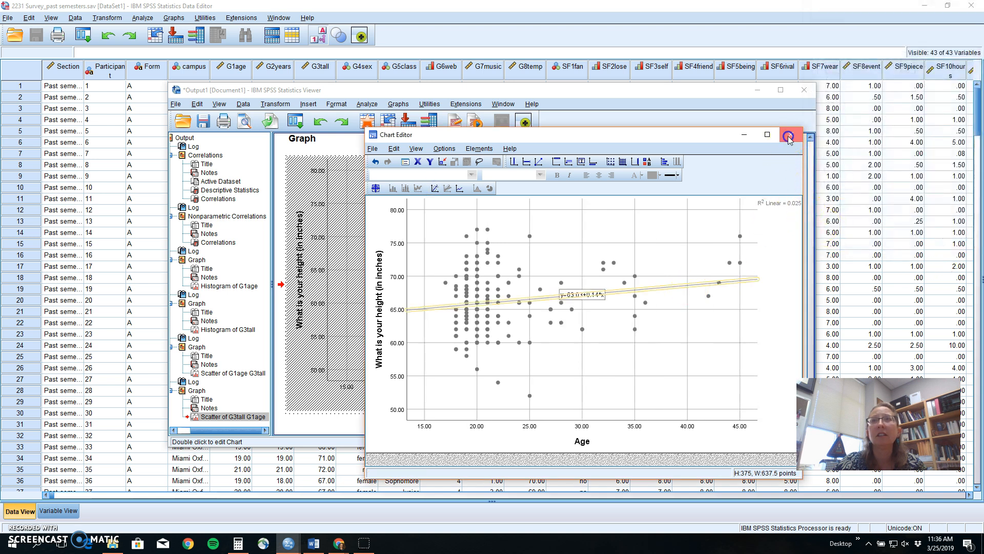
click(790, 136)
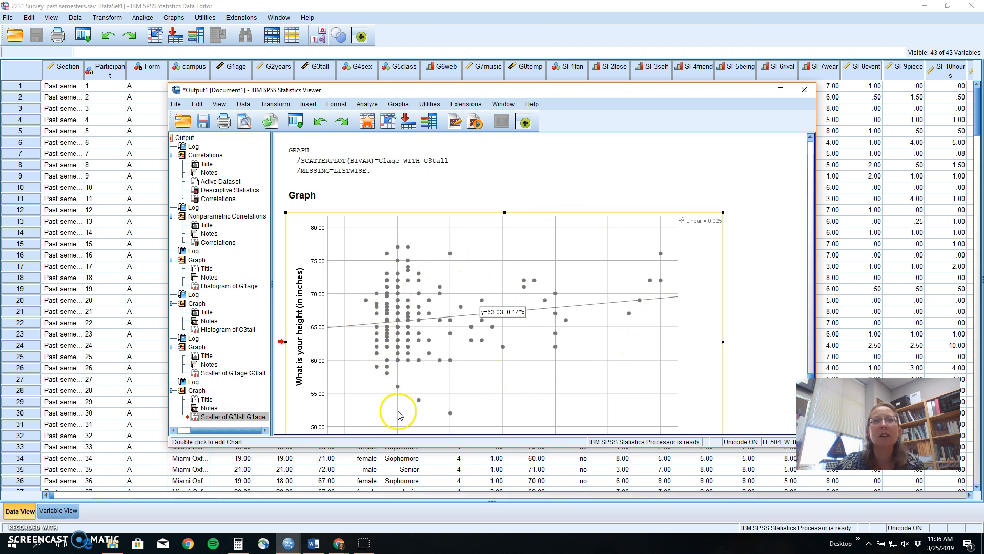
mouse_move(468, 221)
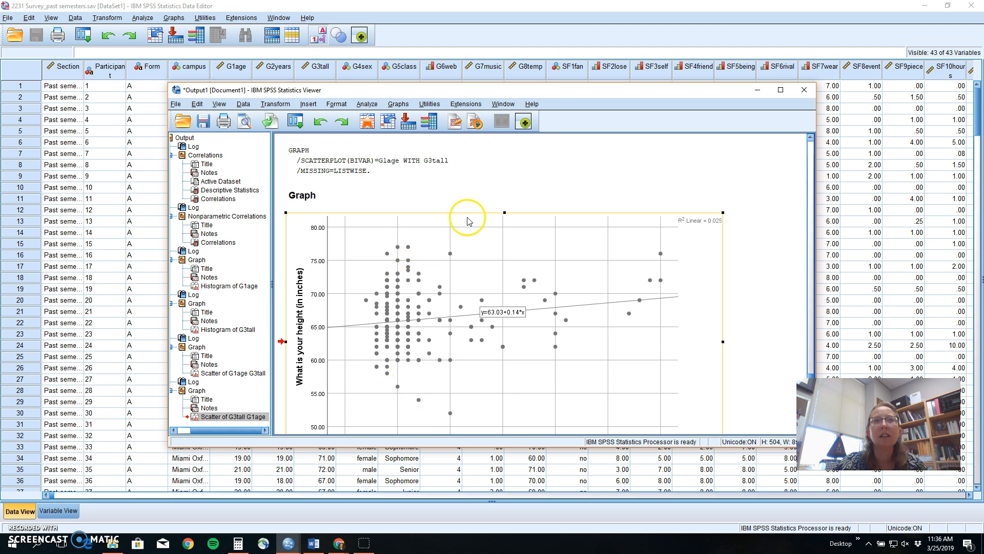
mouse_move(682, 325)
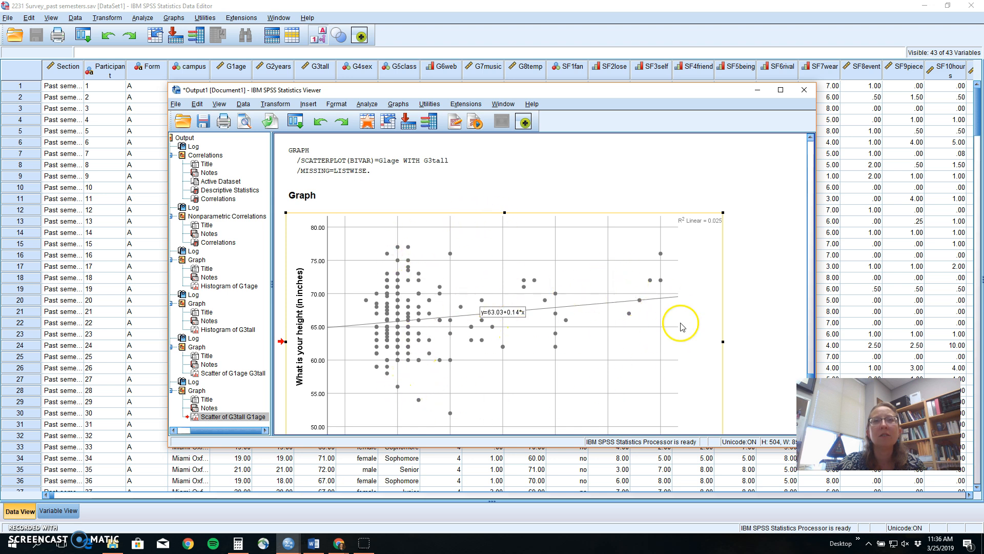
mouse_move(567, 418)
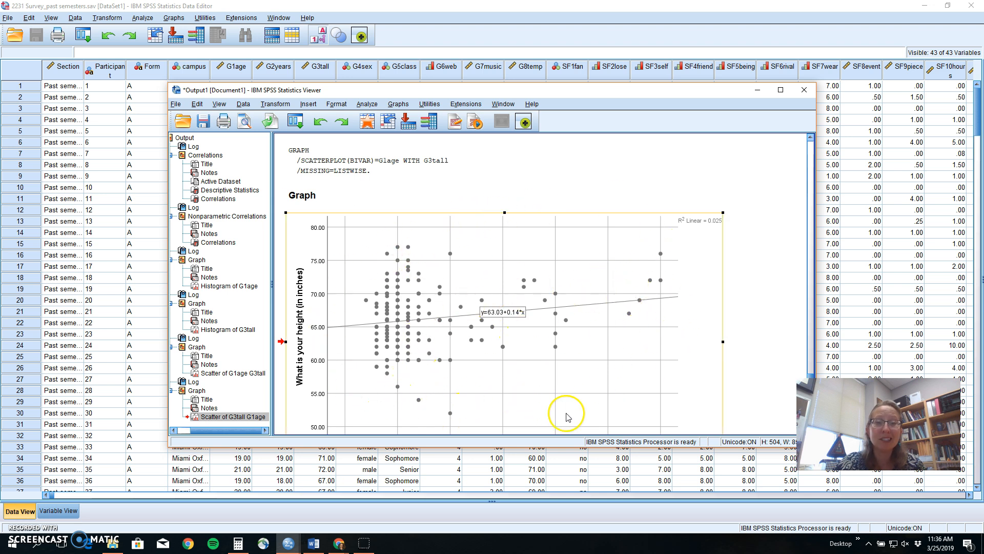
mouse_move(537, 425)
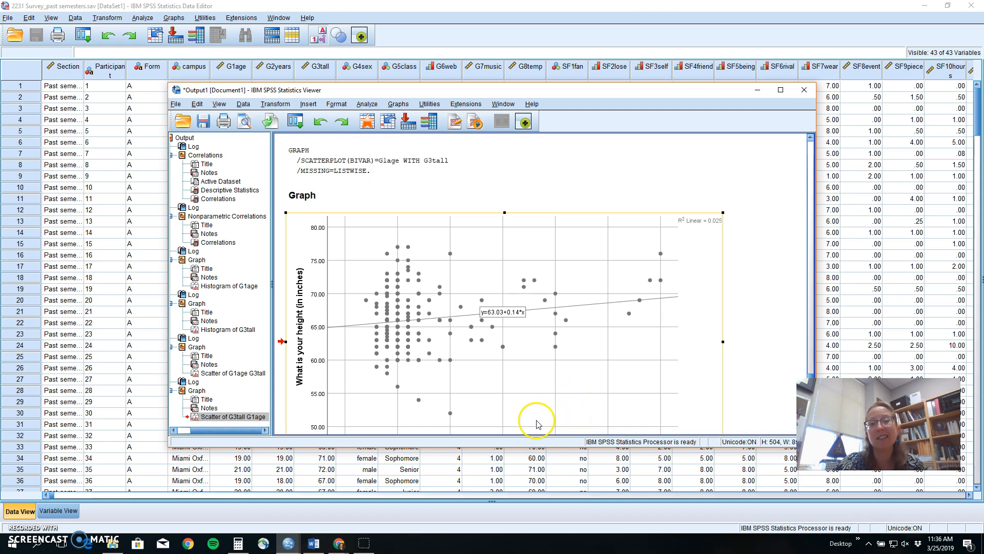
mouse_move(521, 256)
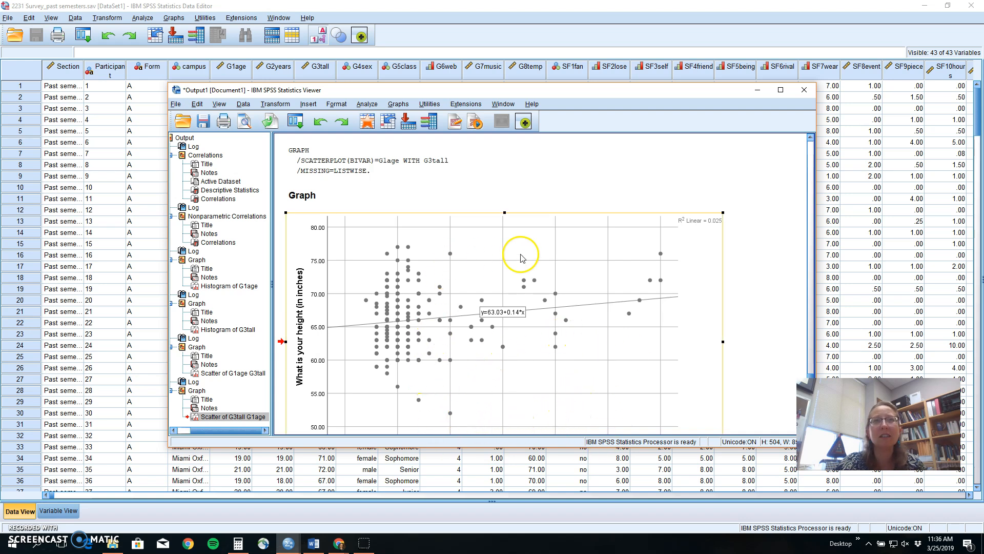
mouse_move(496, 259)
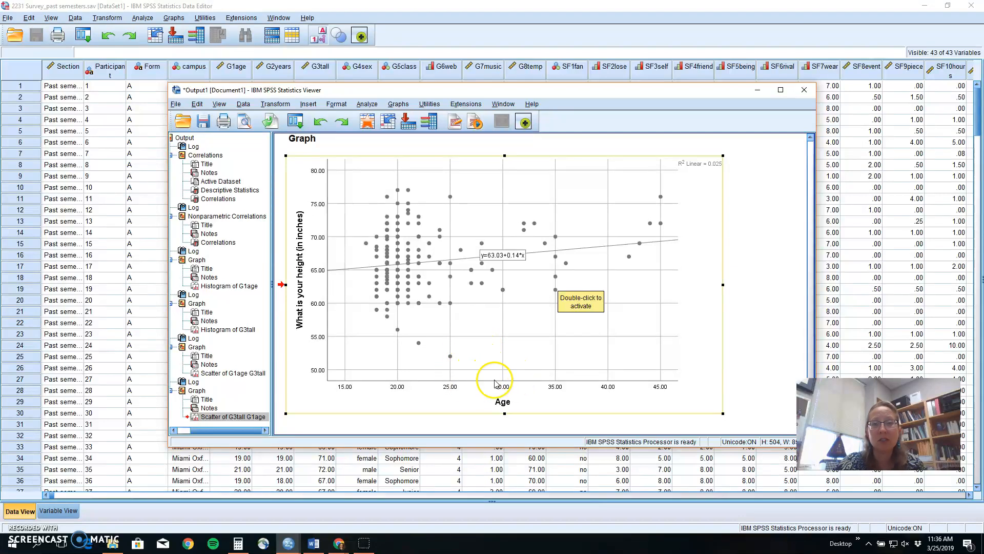
mouse_move(452, 362)
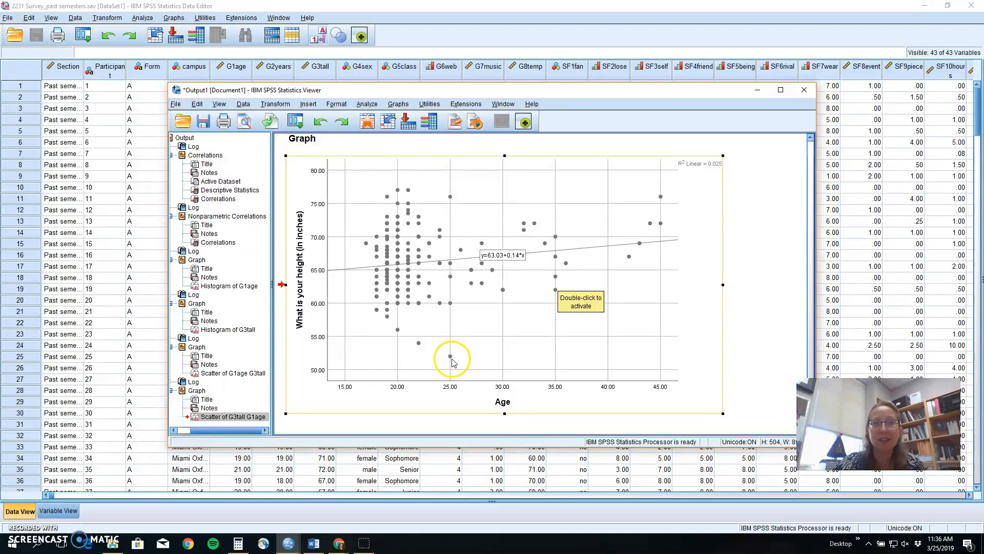